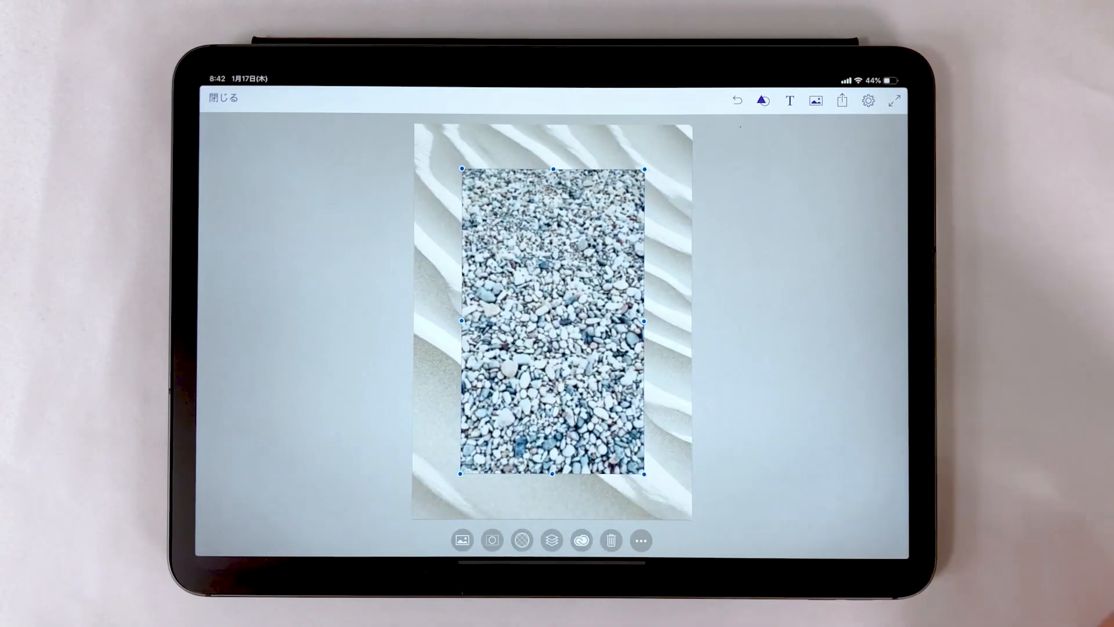
- Move the pebble photo in the stacking order, then leave Comp for the home-screen app folder
click(551, 540)
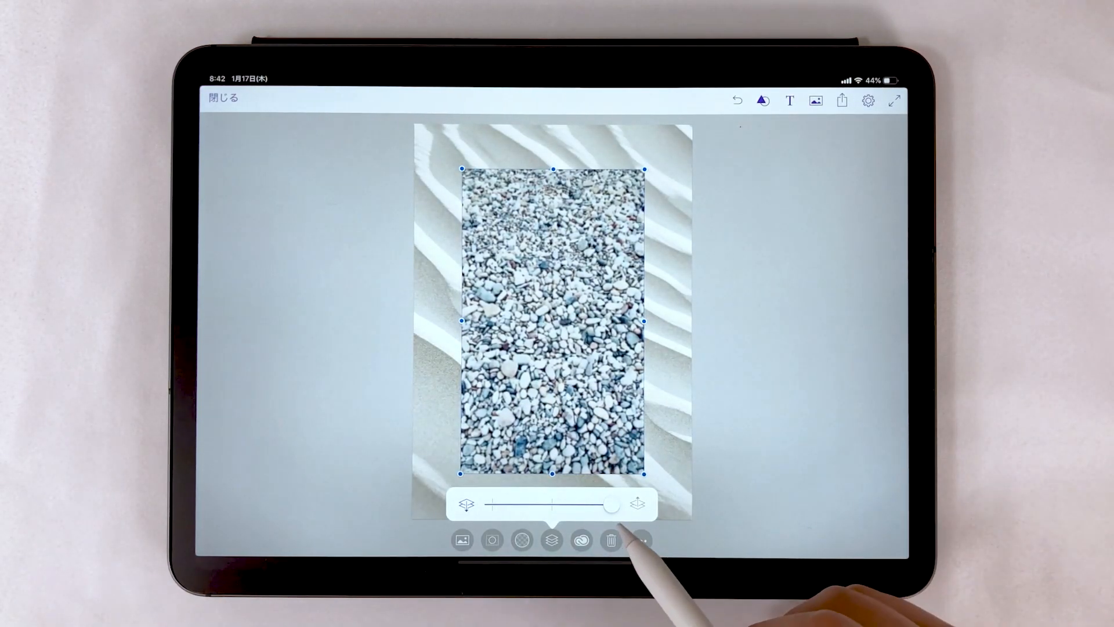
drag(611, 504, 552, 504)
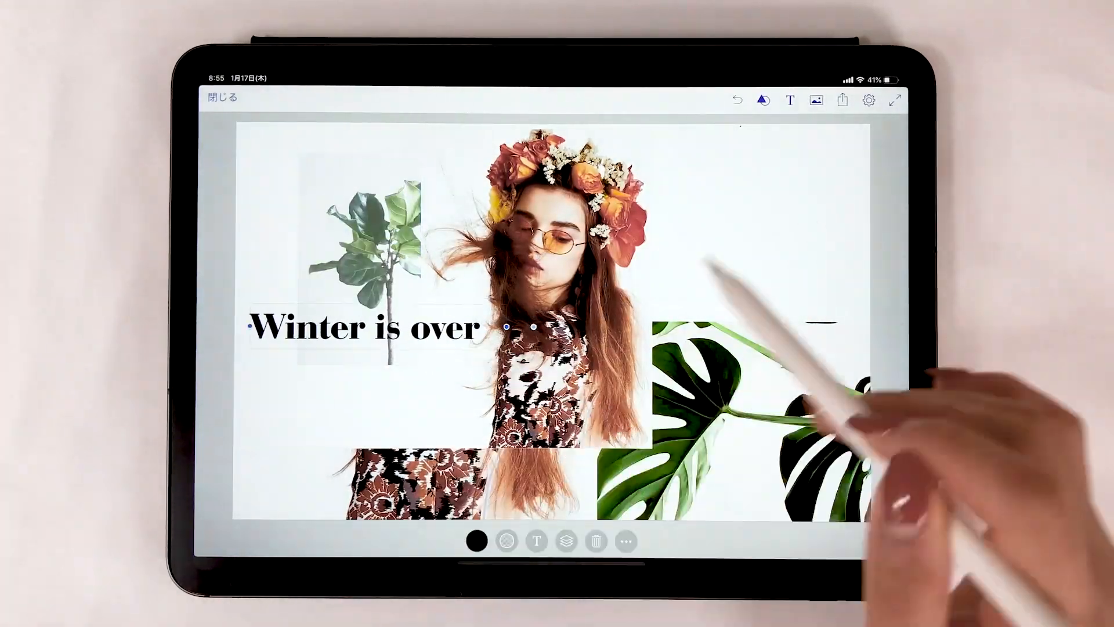
click(221, 97)
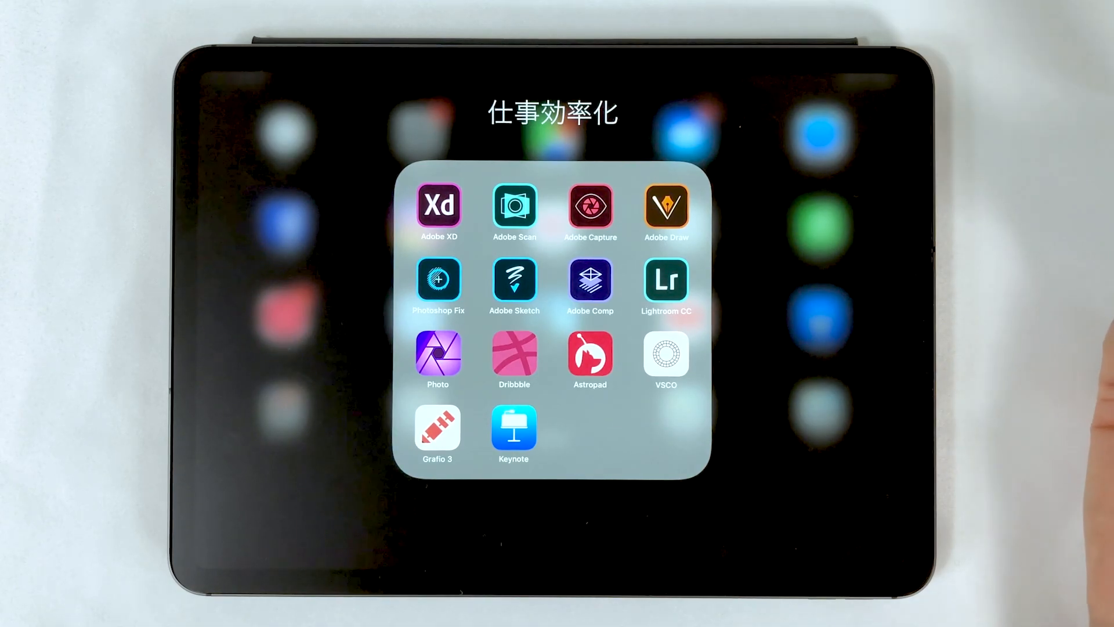
- Launch Comp, start a new project and choose a landscape page format
click(589, 280)
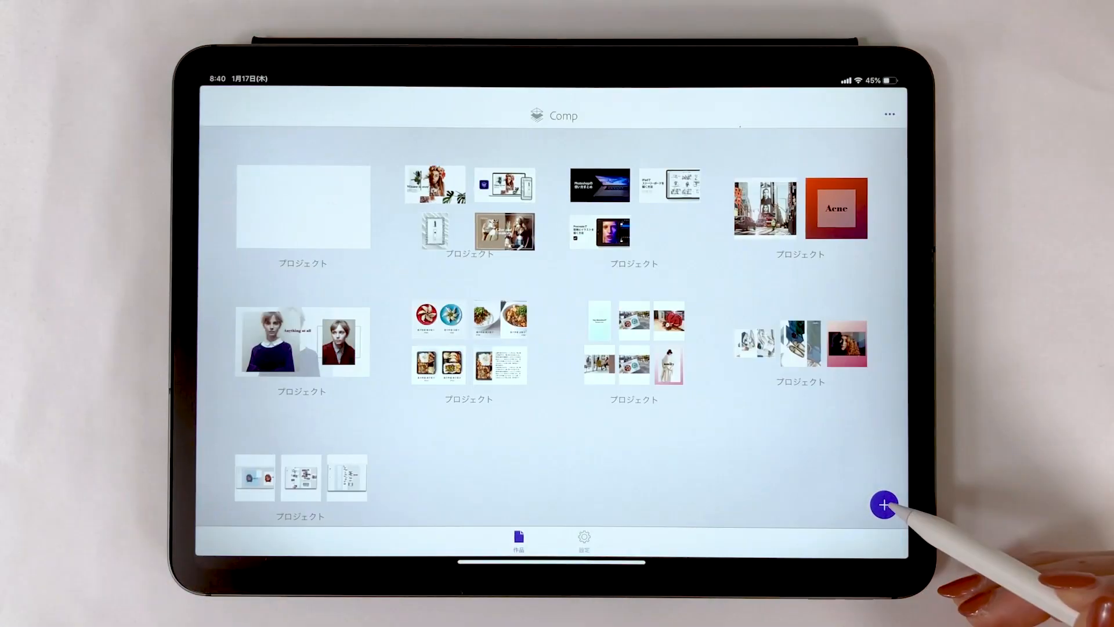
click(884, 505)
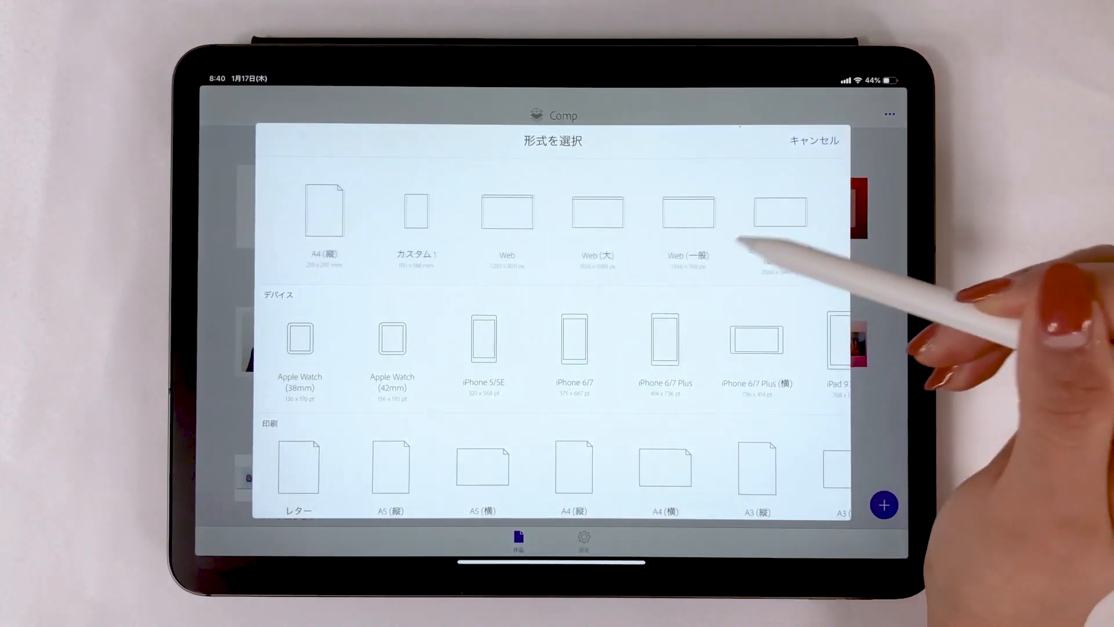
scroll(down, 3)
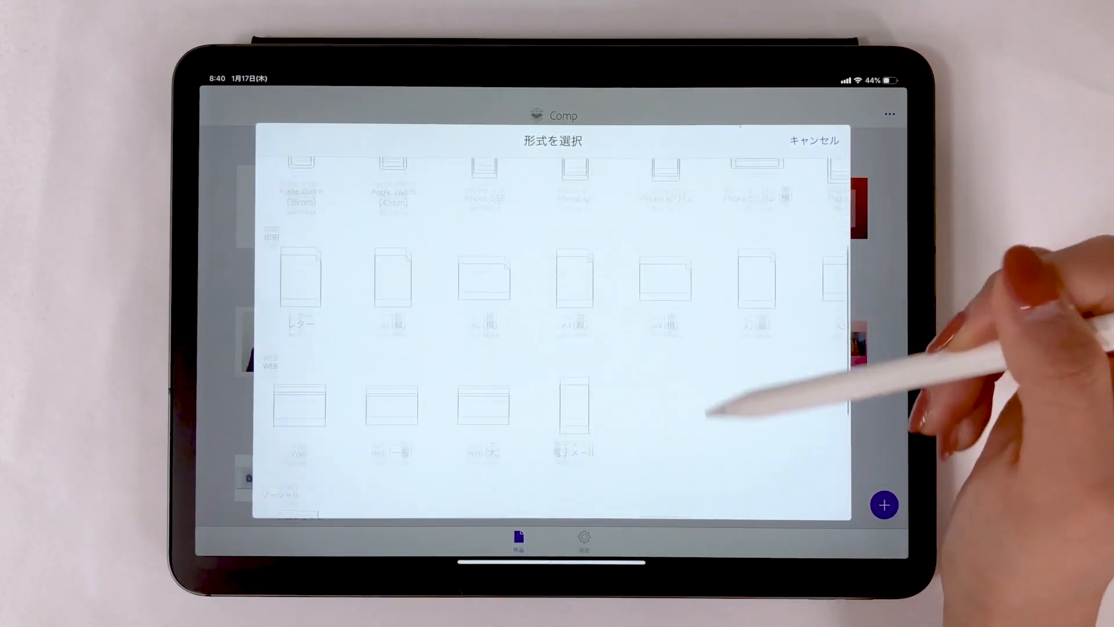
click(573, 405)
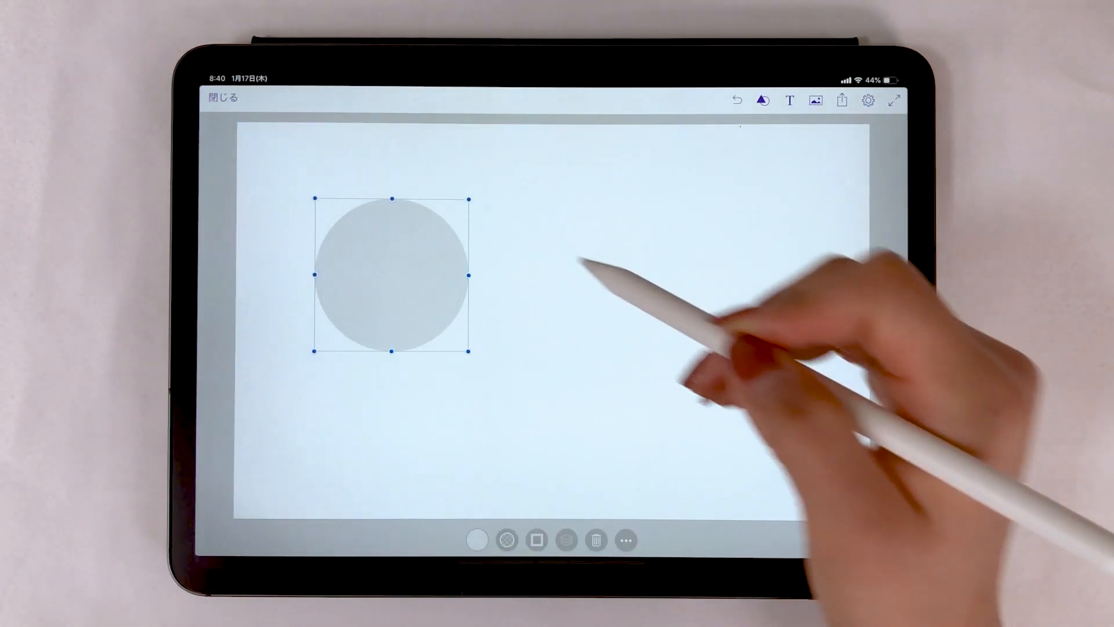
- Sketch a shape on the page, then dismiss the drawing gestures guide
drag(519, 185, 639, 305)
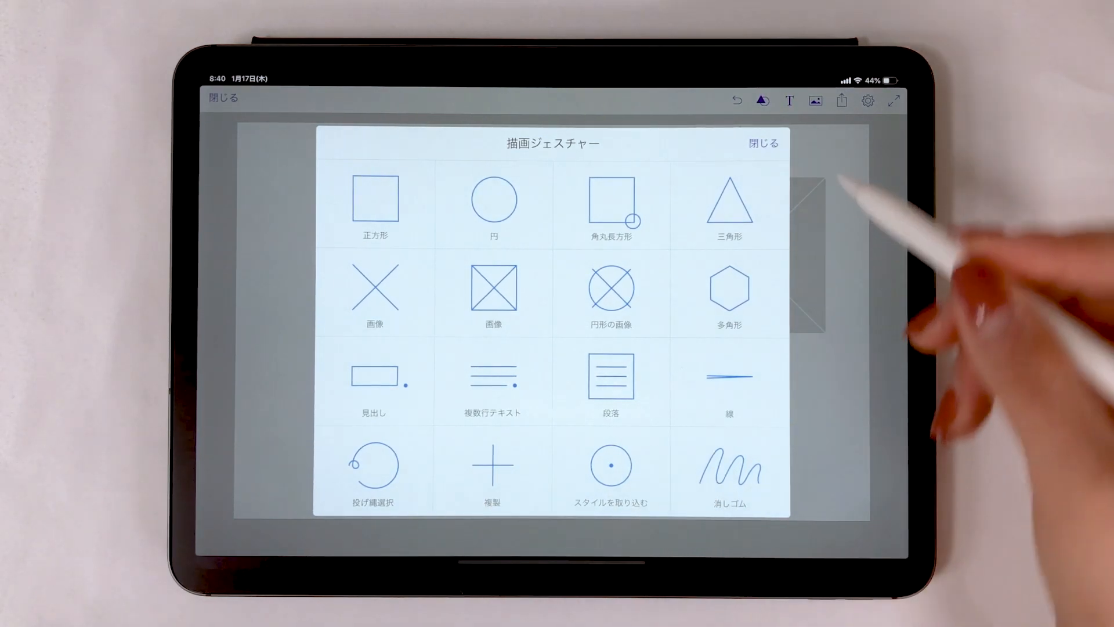
click(762, 143)
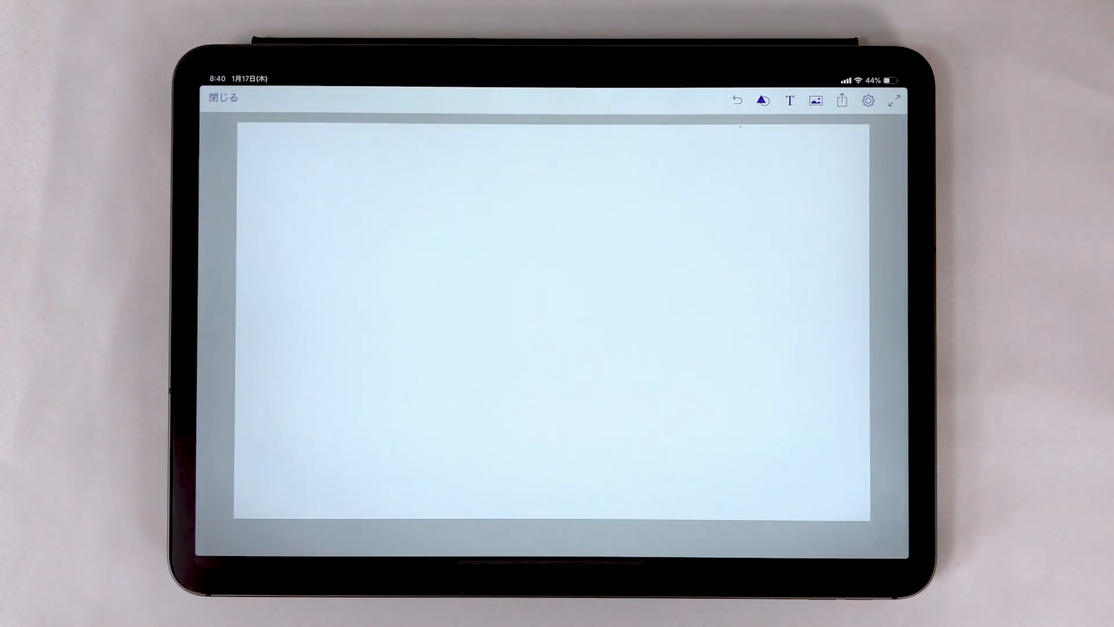
- Add a new portrait page to the project and draw a full-page image frame on it
click(222, 98)
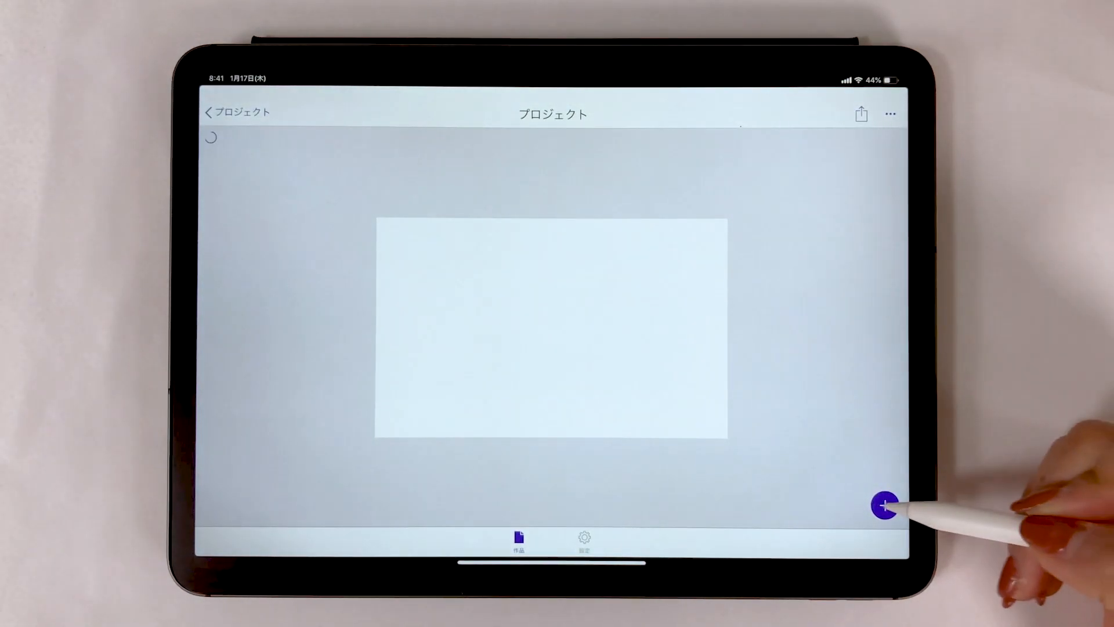
click(886, 507)
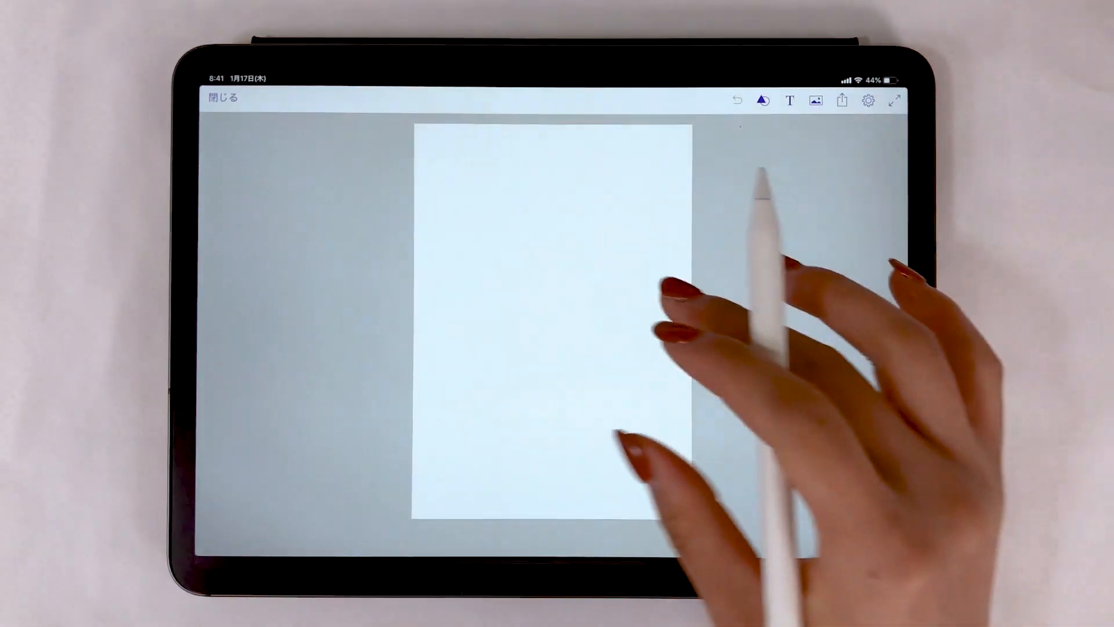
drag(412, 121, 696, 490)
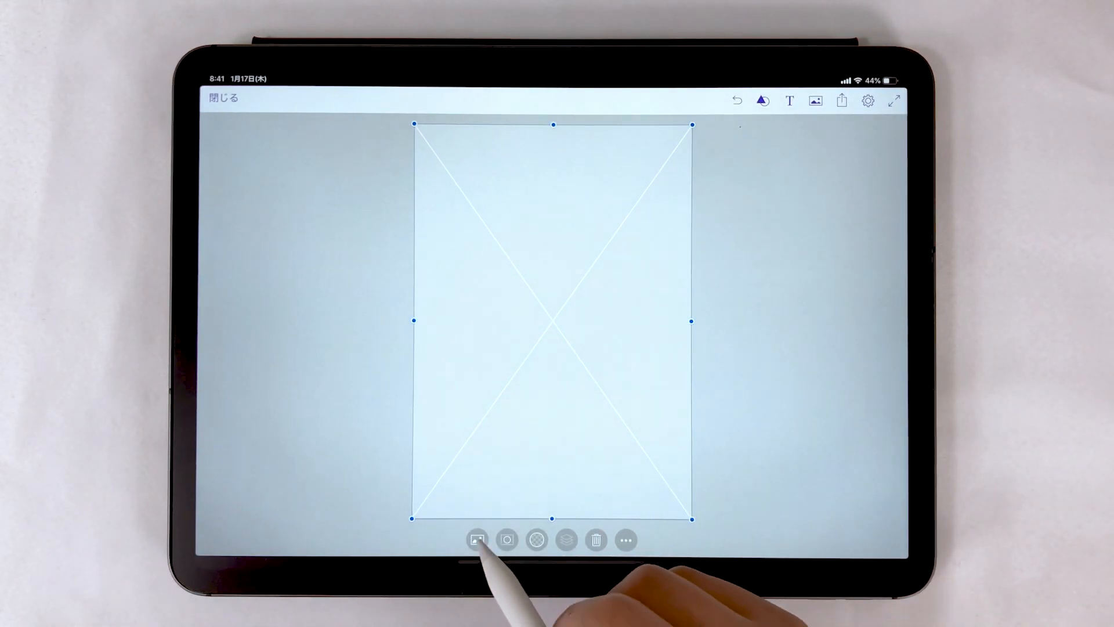
- Choose to fill the frame with an image stored on the device
click(477, 540)
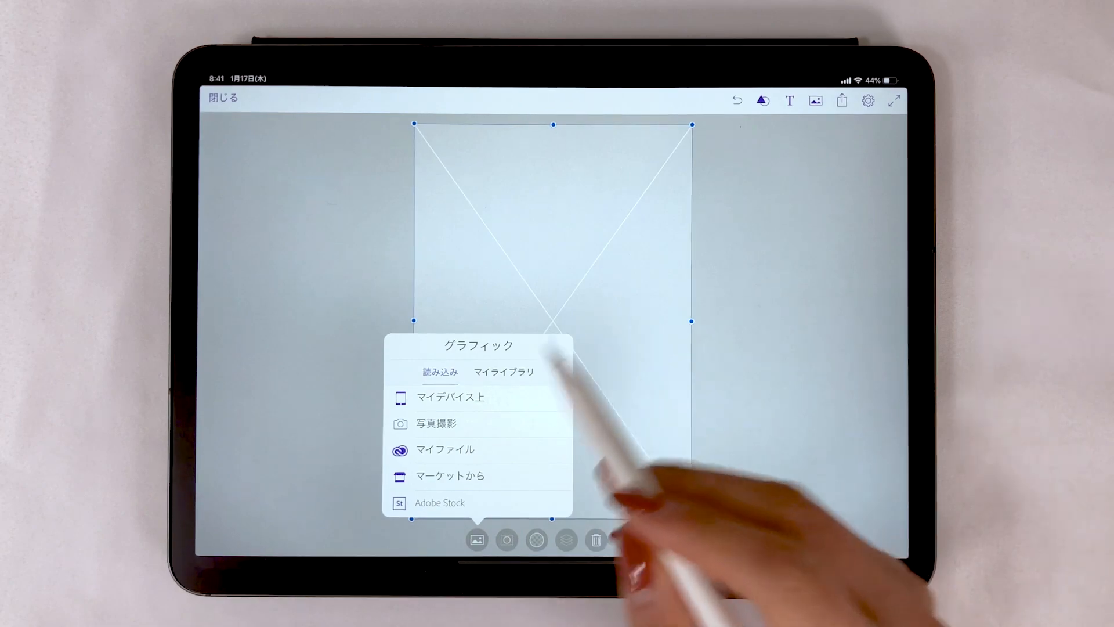
click(451, 396)
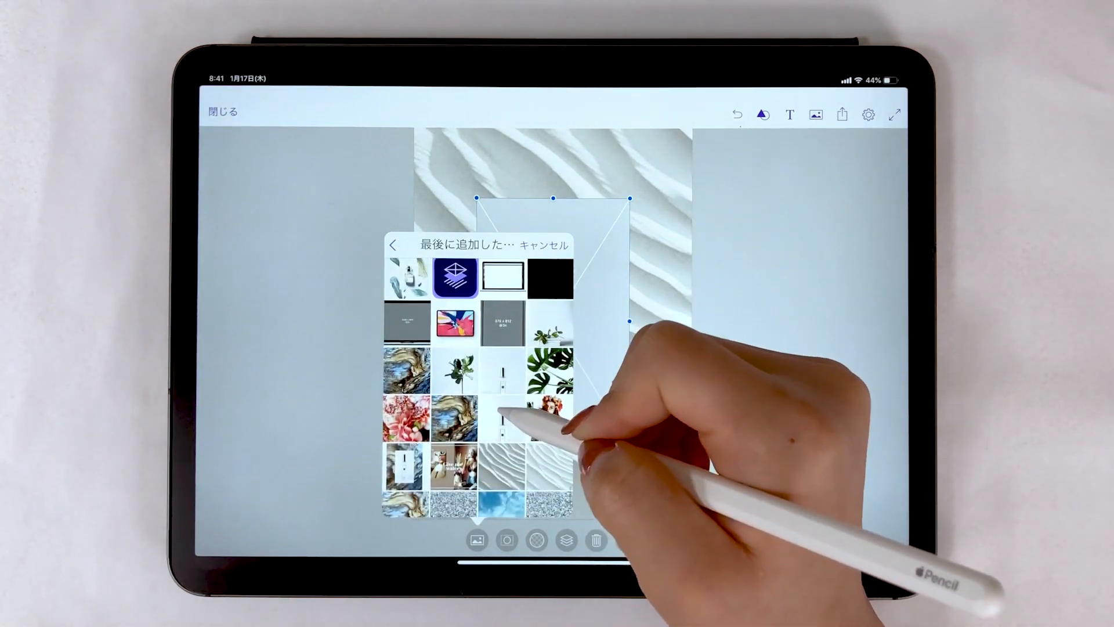
- Place the perfume bottle photo in the inner frame, then stretch the frame taller
click(406, 276)
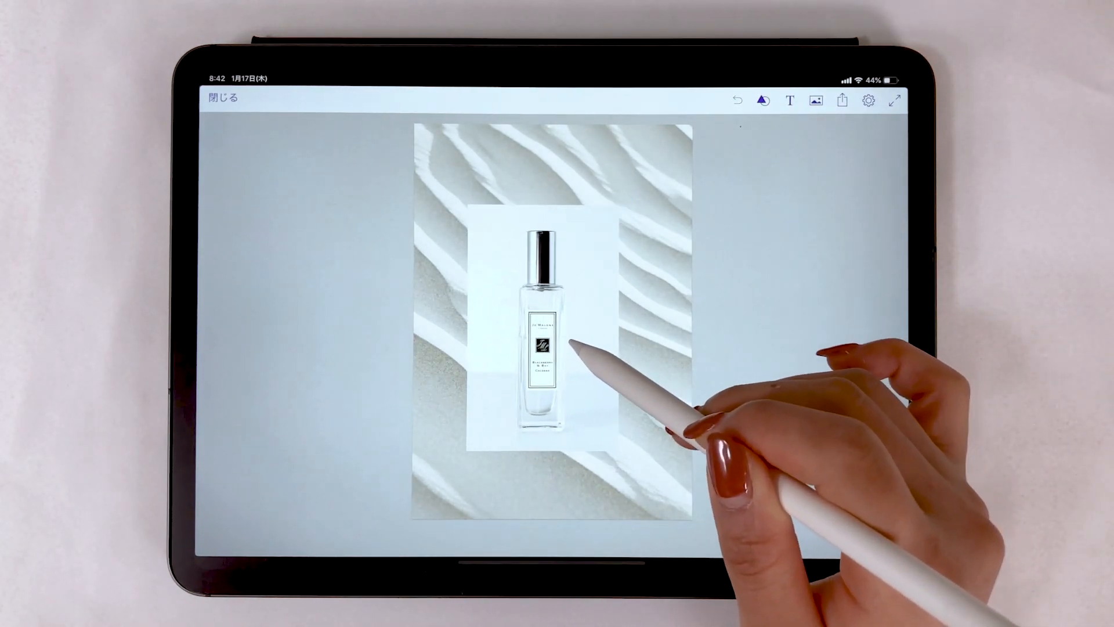
drag(562, 362, 546, 320)
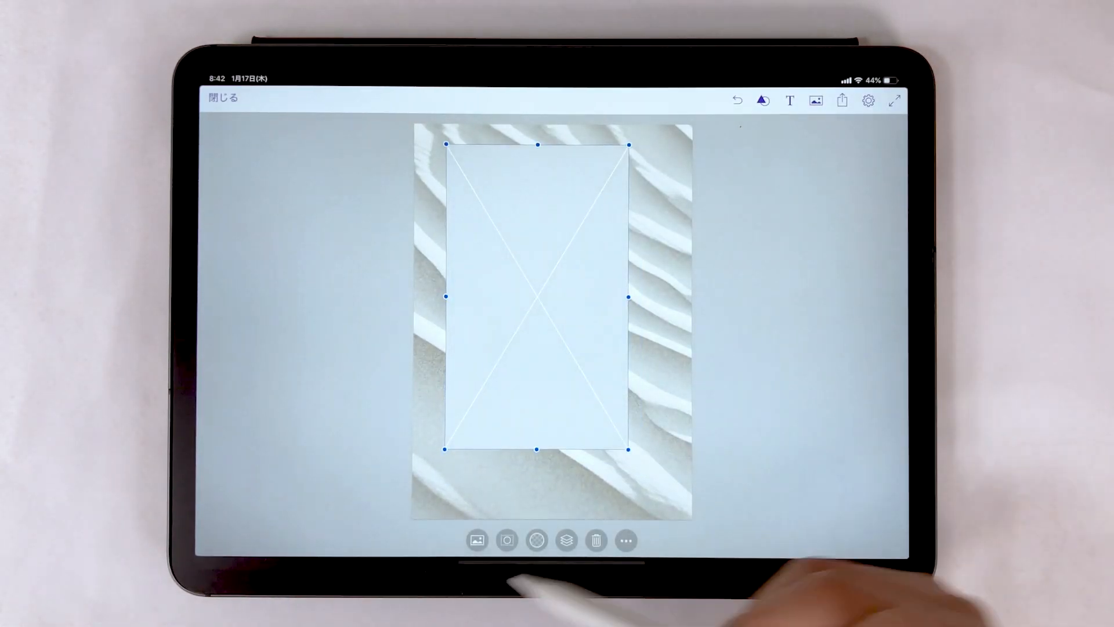
- Fill the empty frame with the pebble photo and adjust its stacking order
click(476, 539)
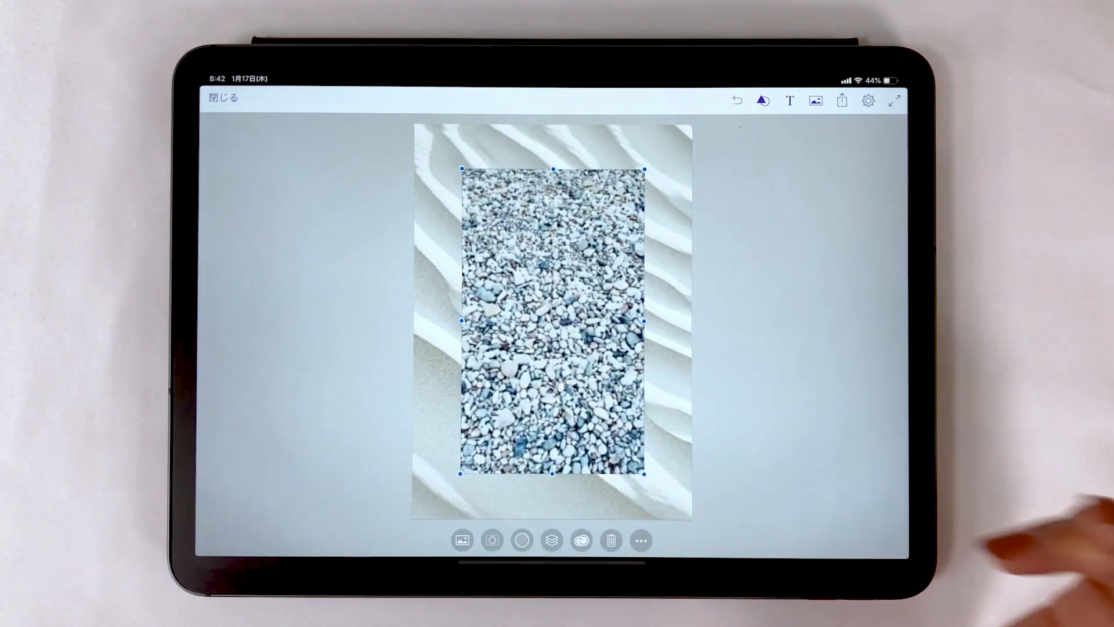
click(551, 540)
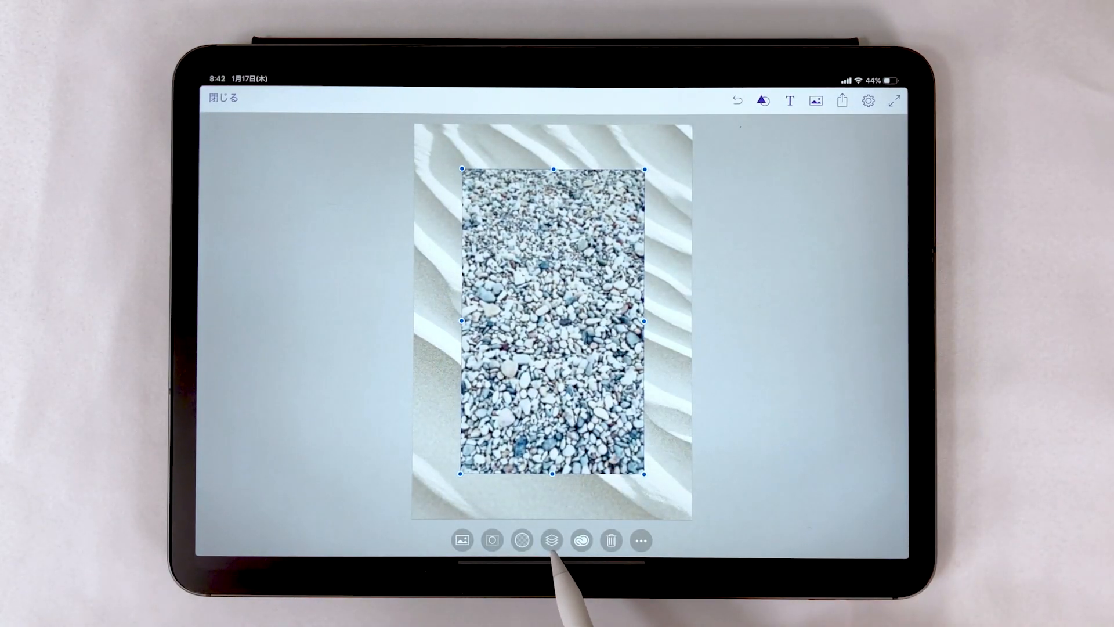
click(551, 539)
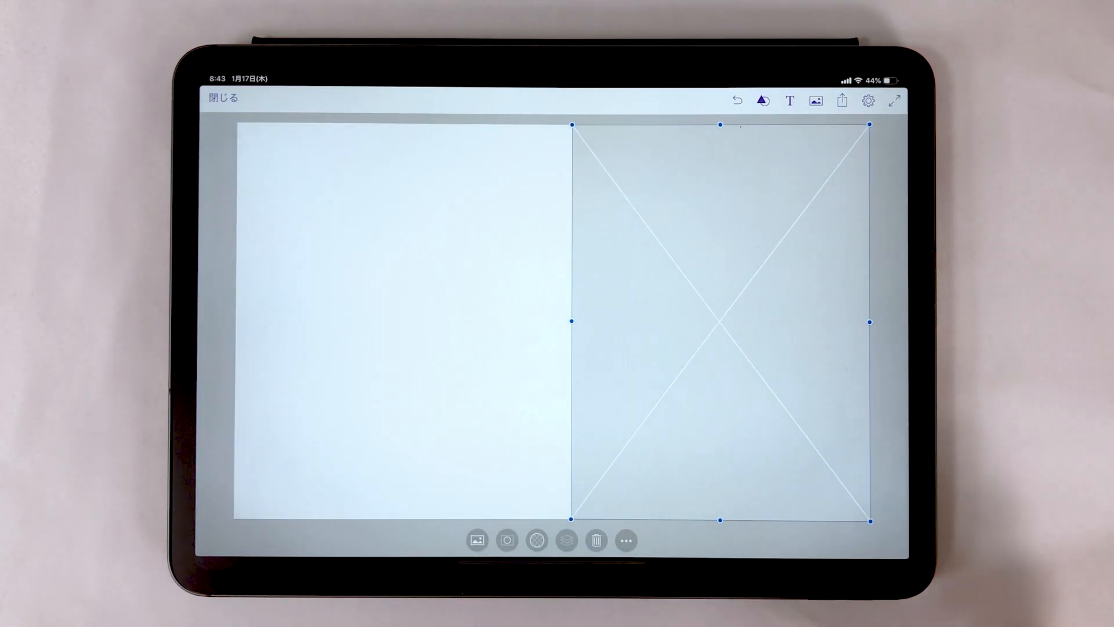
- Fill the right frame with the woman's photo, colour the left page warm beige, and draw a small frame there
click(625, 540)
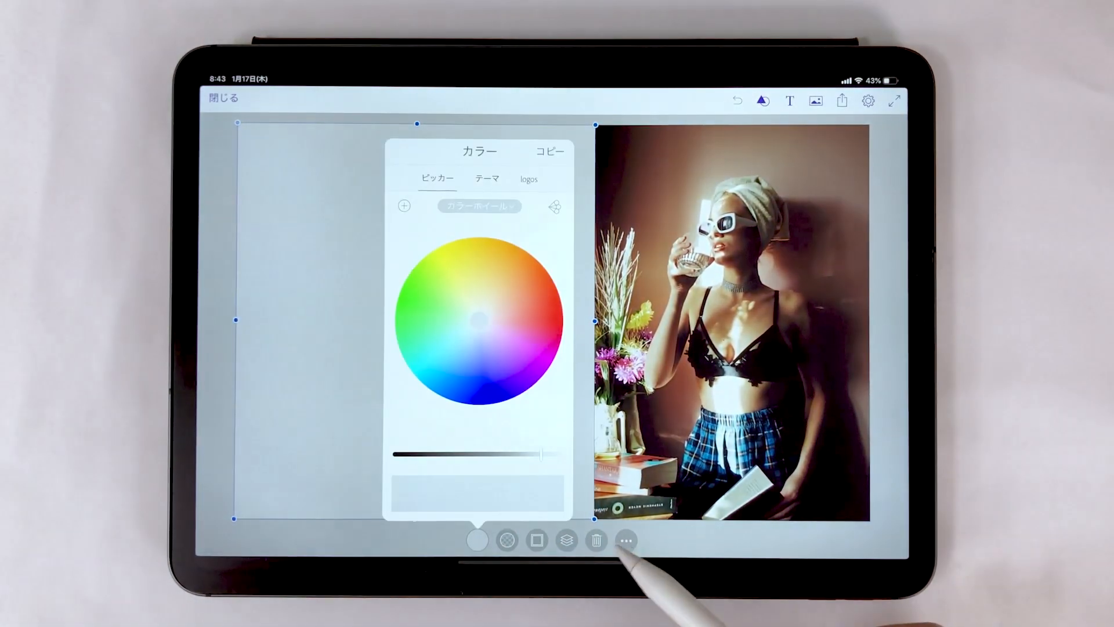
click(481, 314)
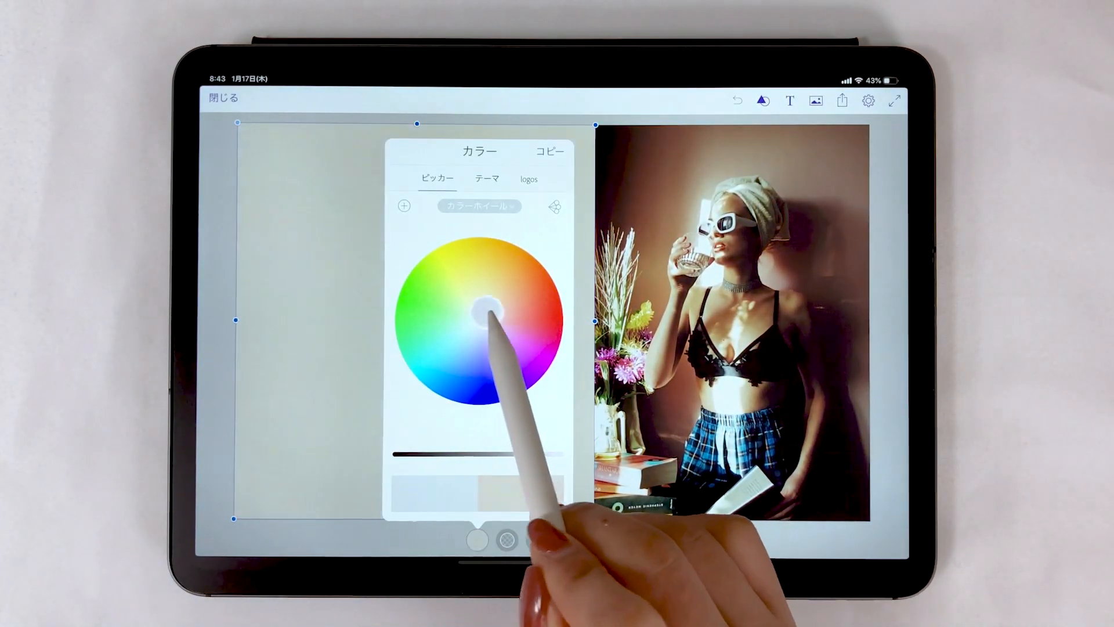
click(486, 312)
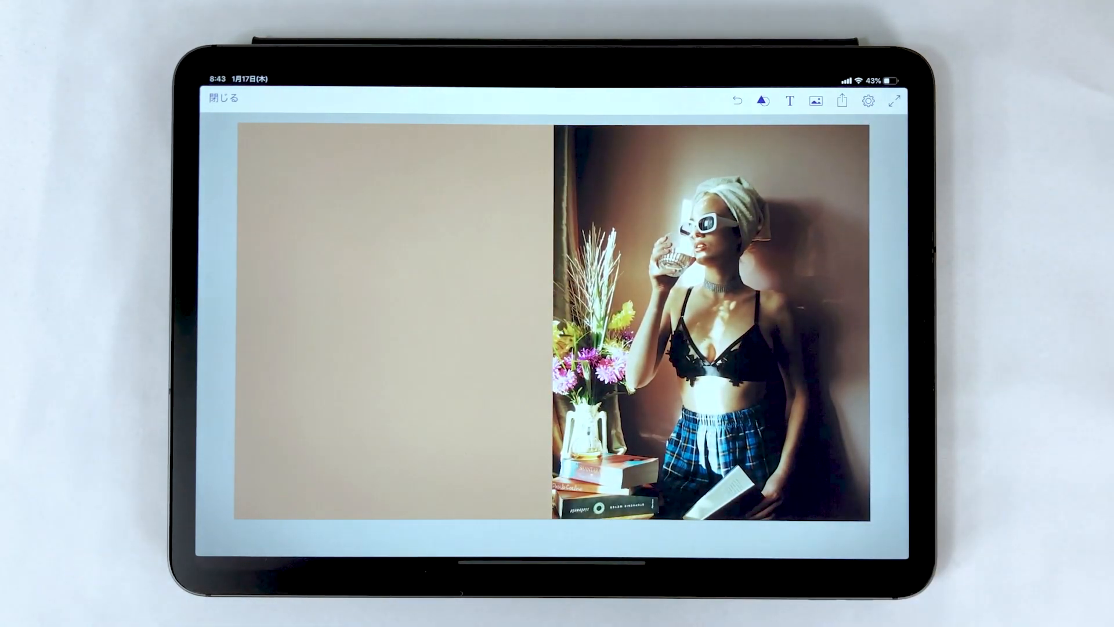
drag(324, 234, 340, 426)
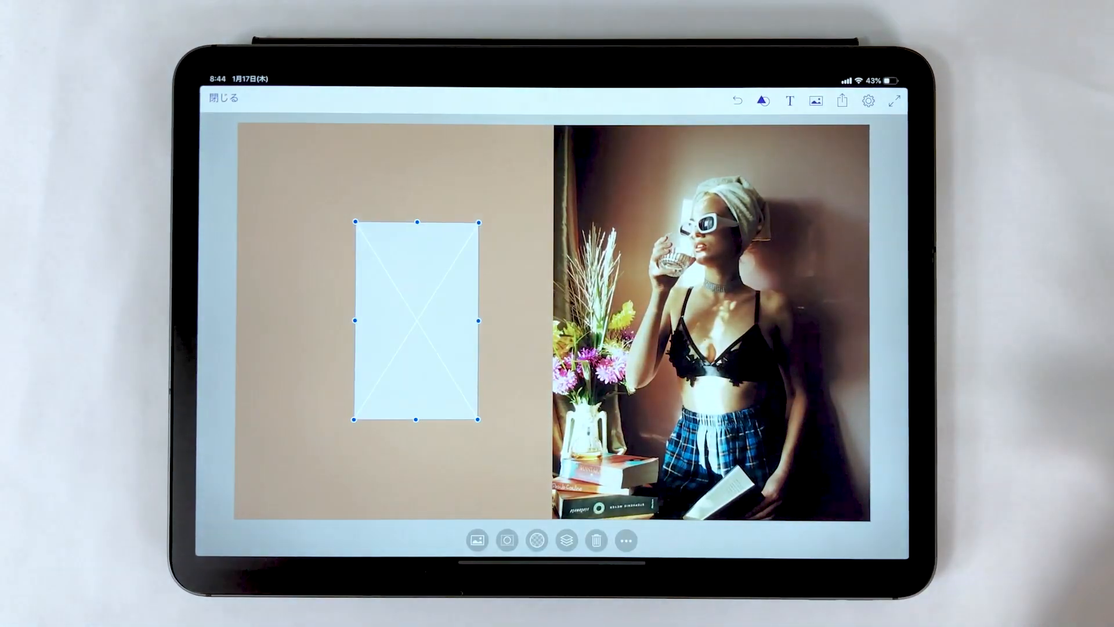
- Fill the small frame with the woman's photo and add a large rectangle over the spread
click(477, 540)
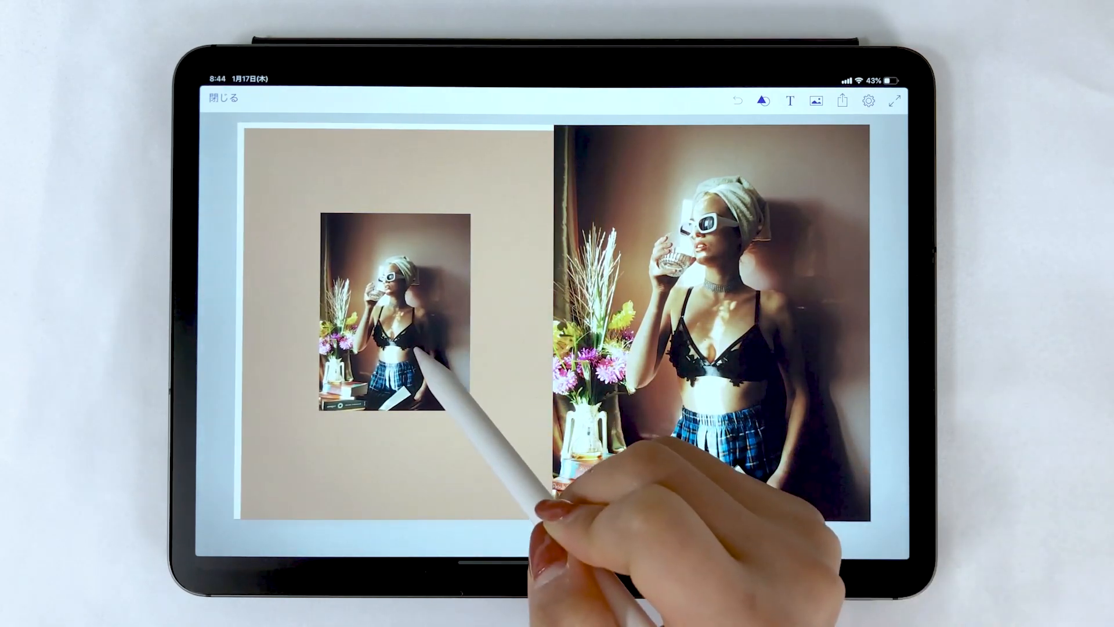
click(402, 324)
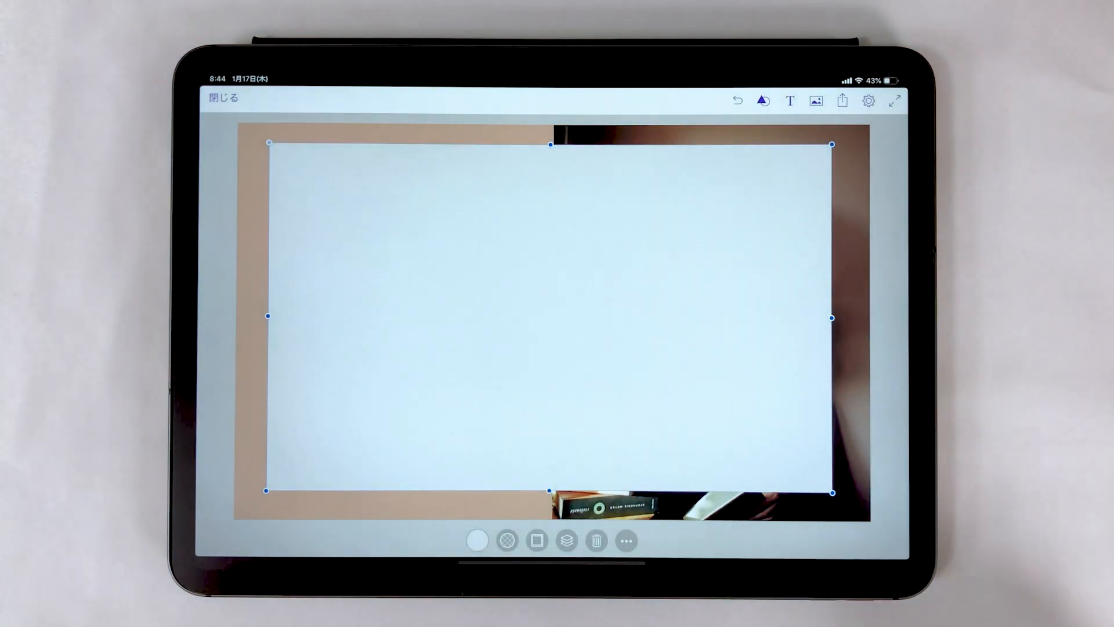
- Give the rectangle a thick white outline
click(507, 539)
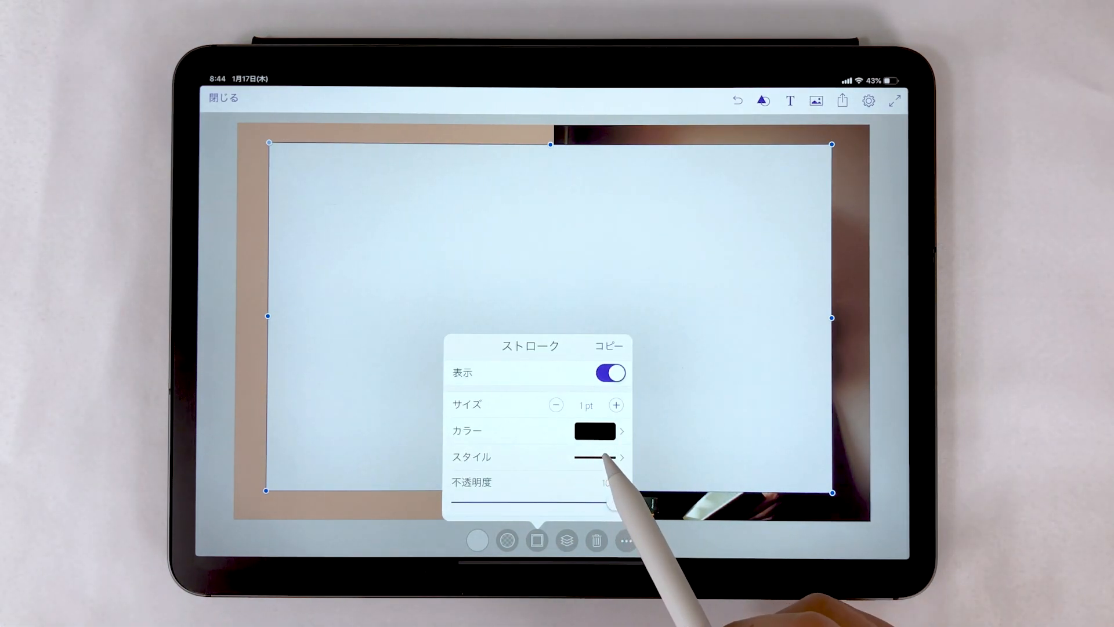
click(594, 431)
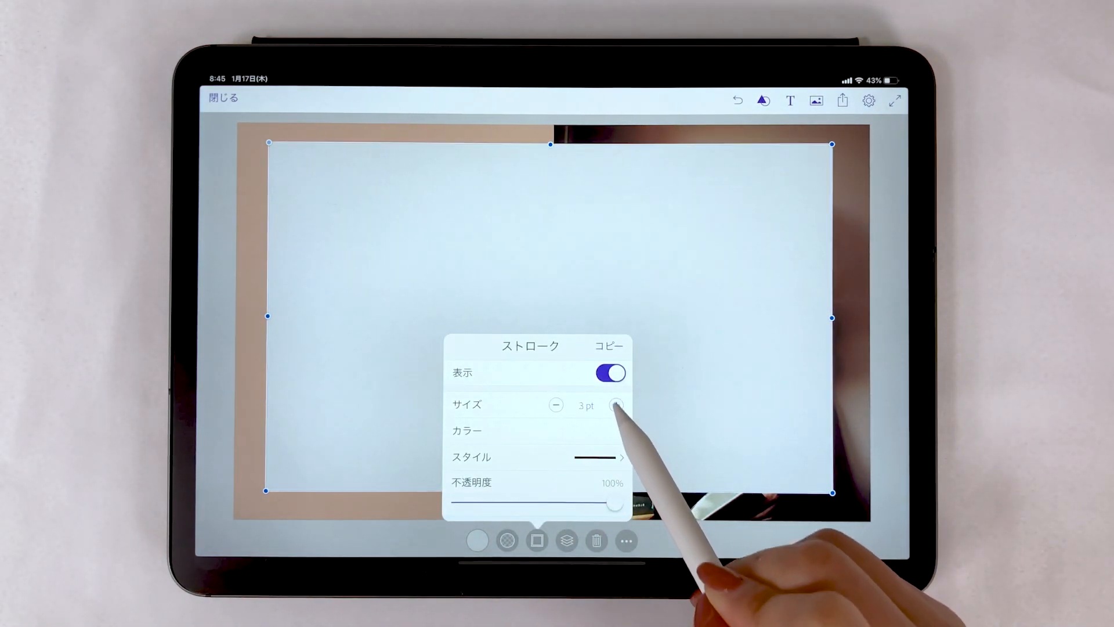
click(615, 405)
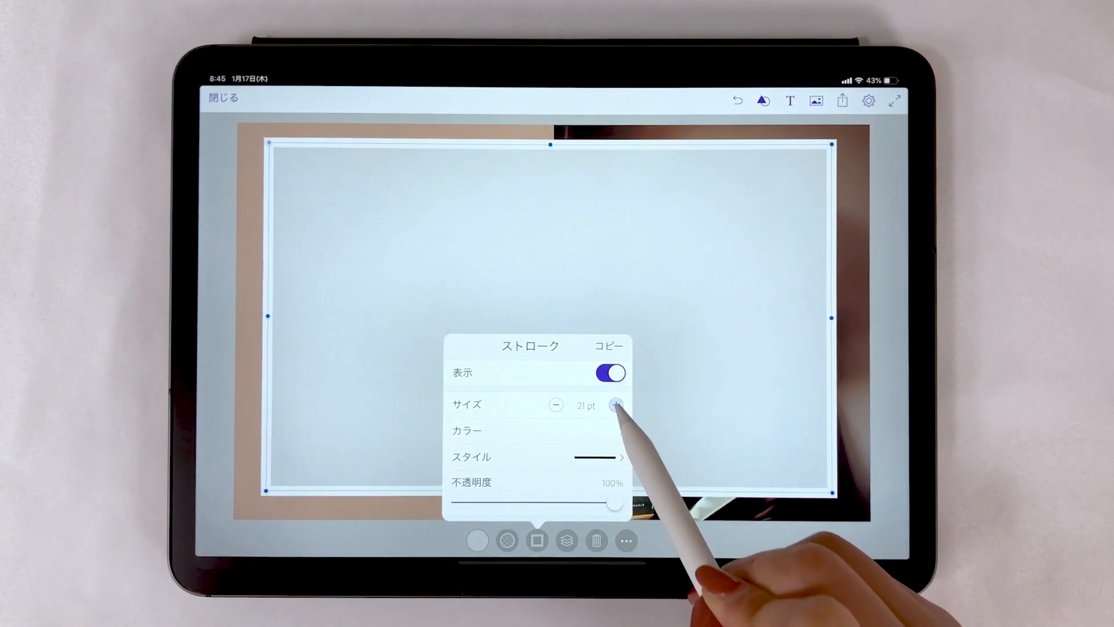
click(615, 405)
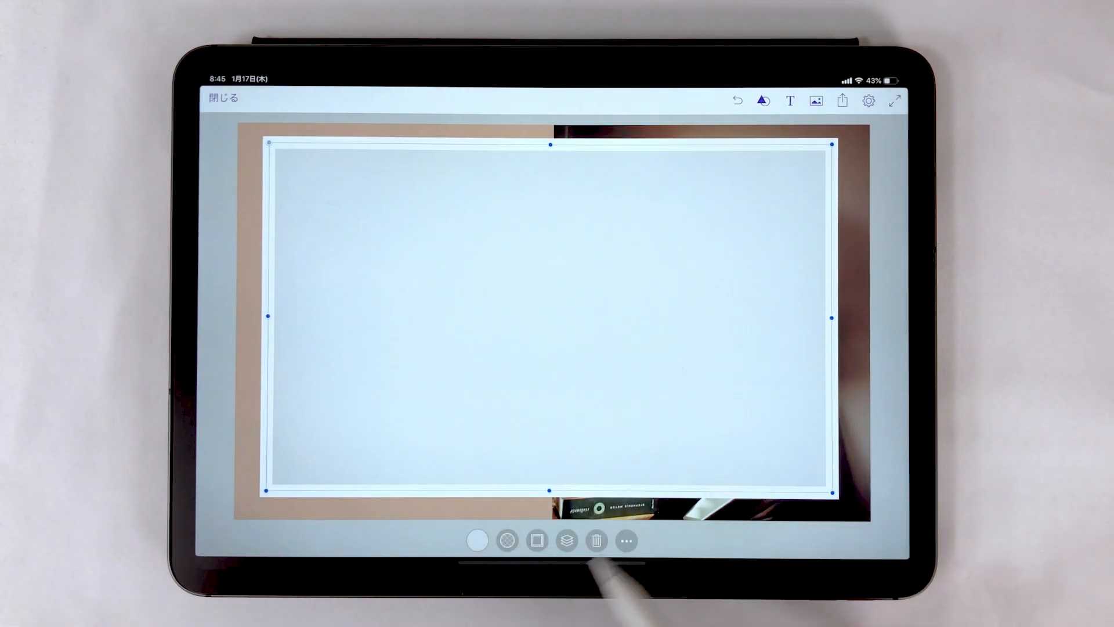
- Make the rectangle's fill fully transparent, thin the outline slightly, and place a text block at the centre
click(507, 539)
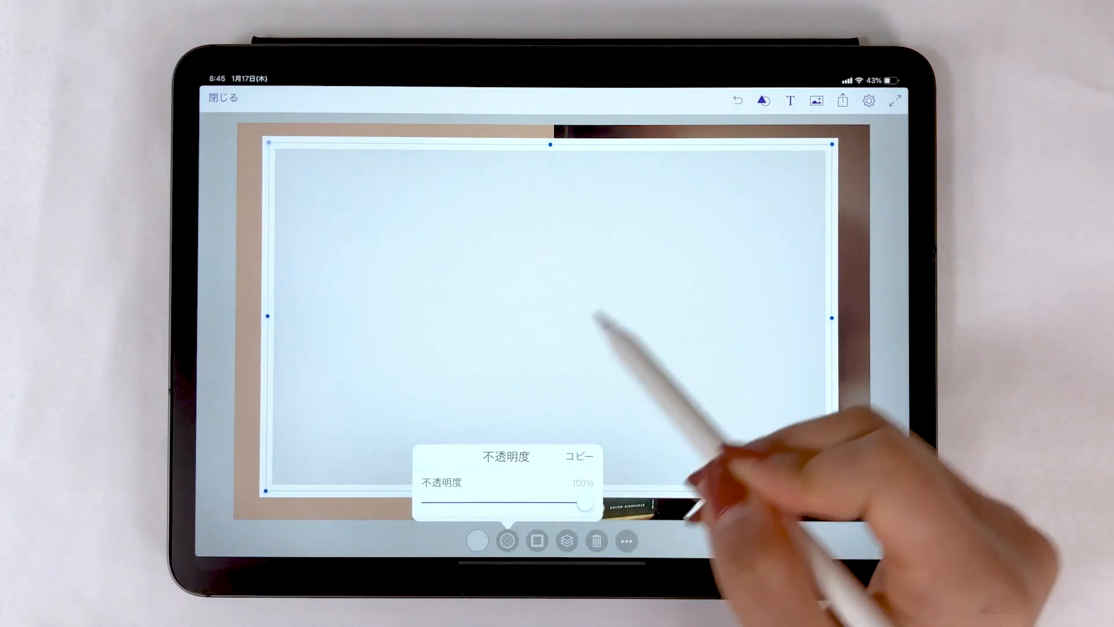
drag(584, 502, 426, 502)
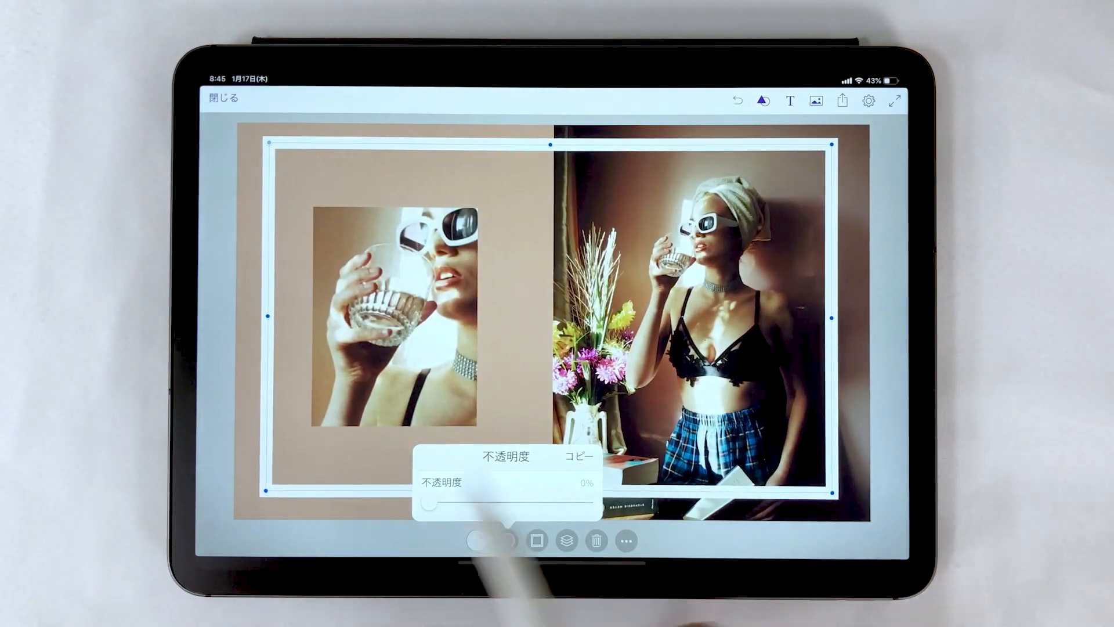
click(538, 541)
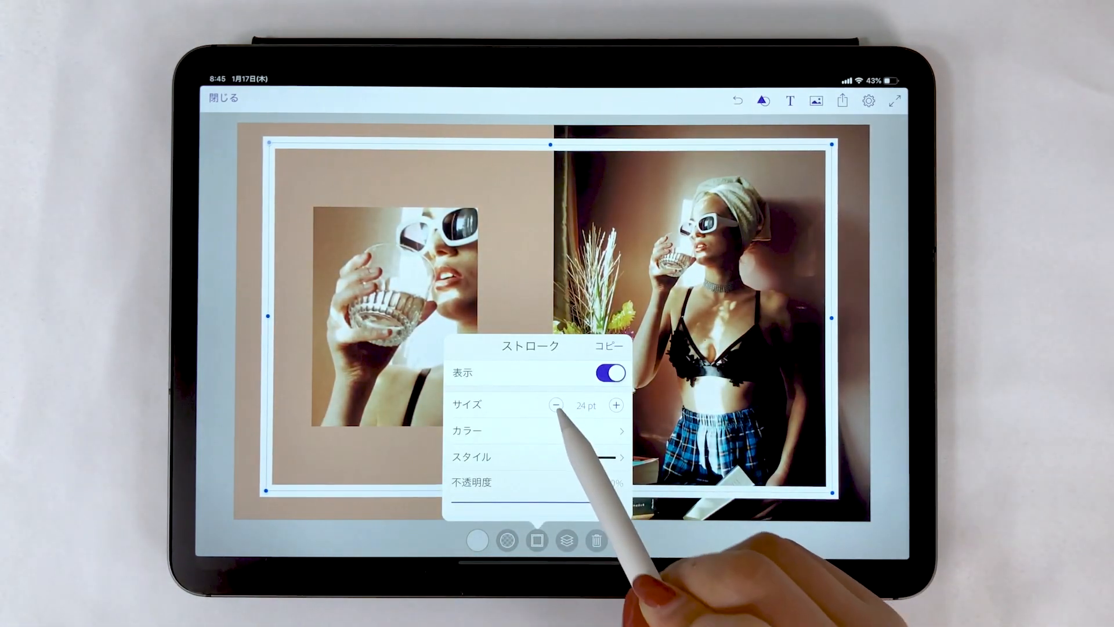
click(555, 405)
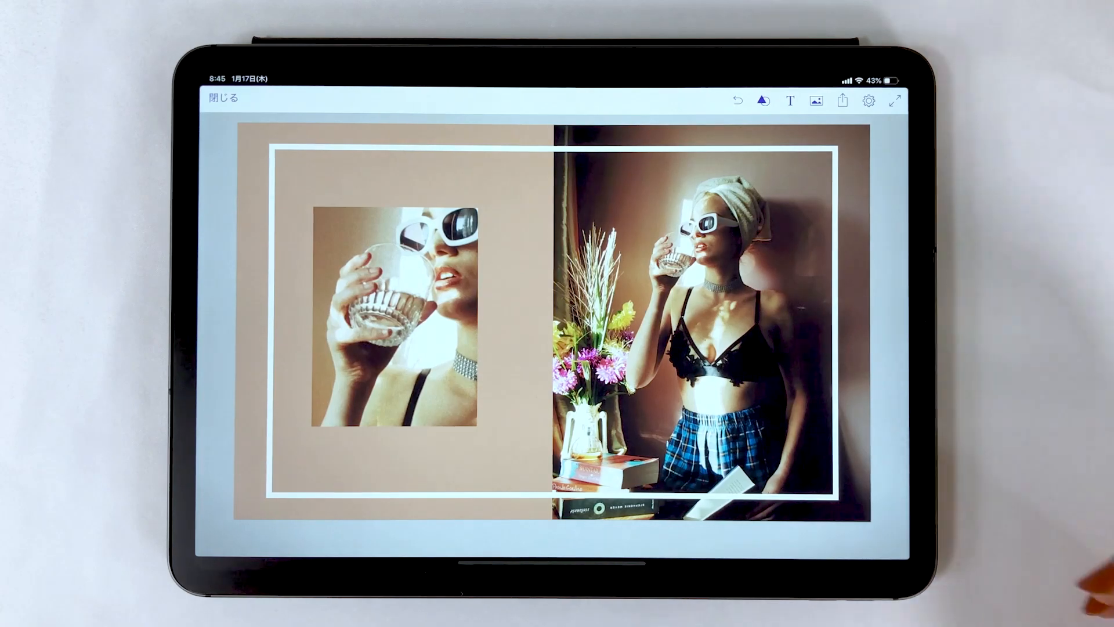
drag(498, 309, 622, 302)
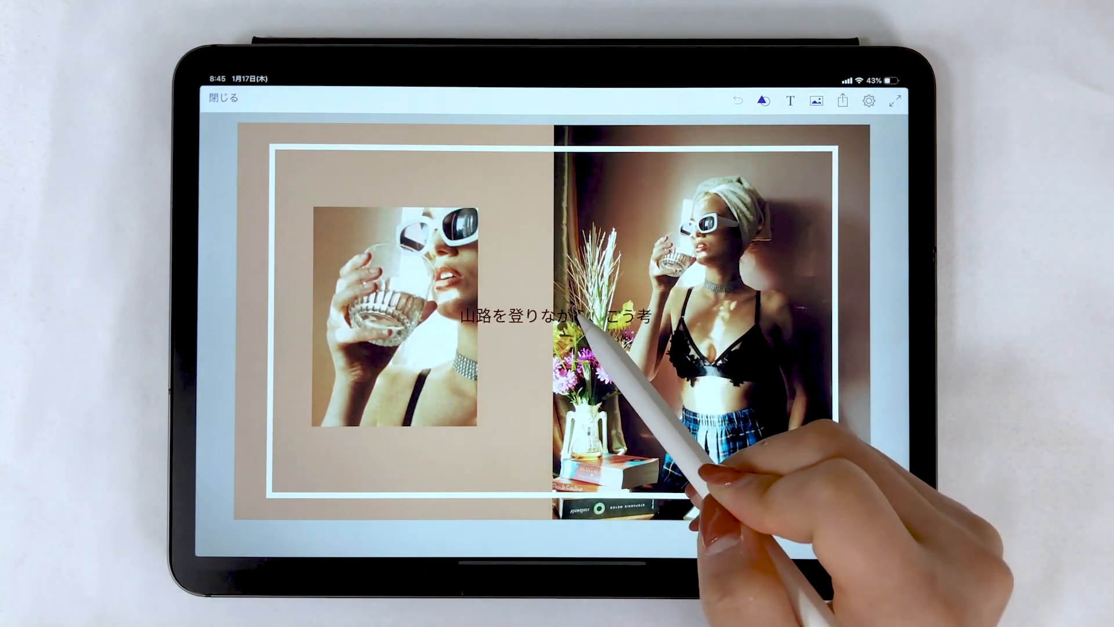
- Replace the placeholder with the headline and set it in a bold Bodoni typeface
click(554, 312)
text(We need Water)
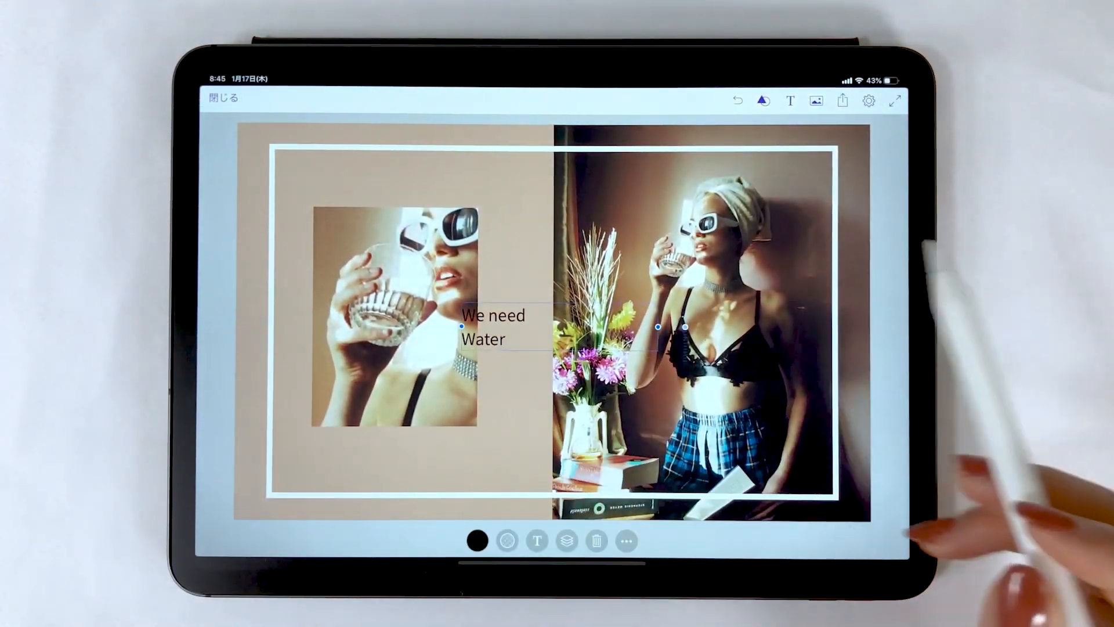
click(536, 540)
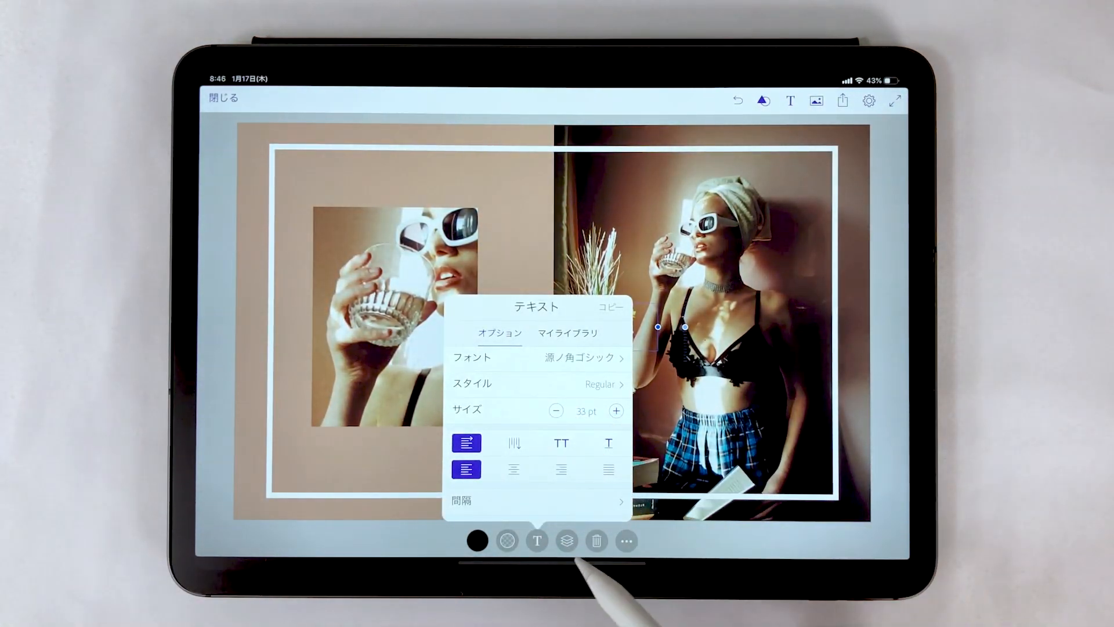
click(577, 358)
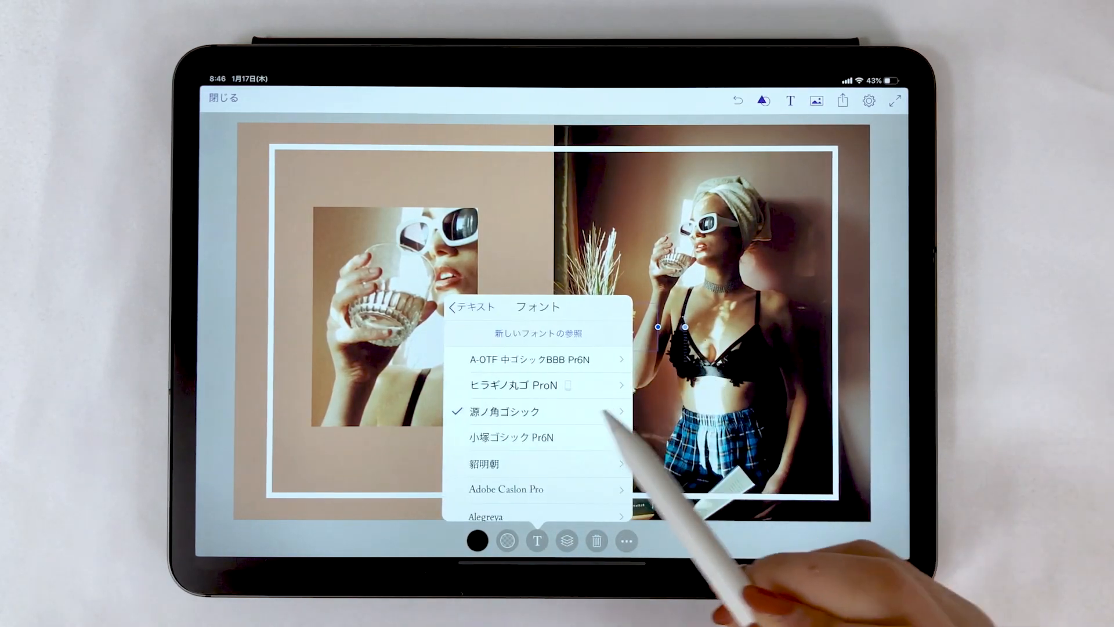
scroll(down, 3)
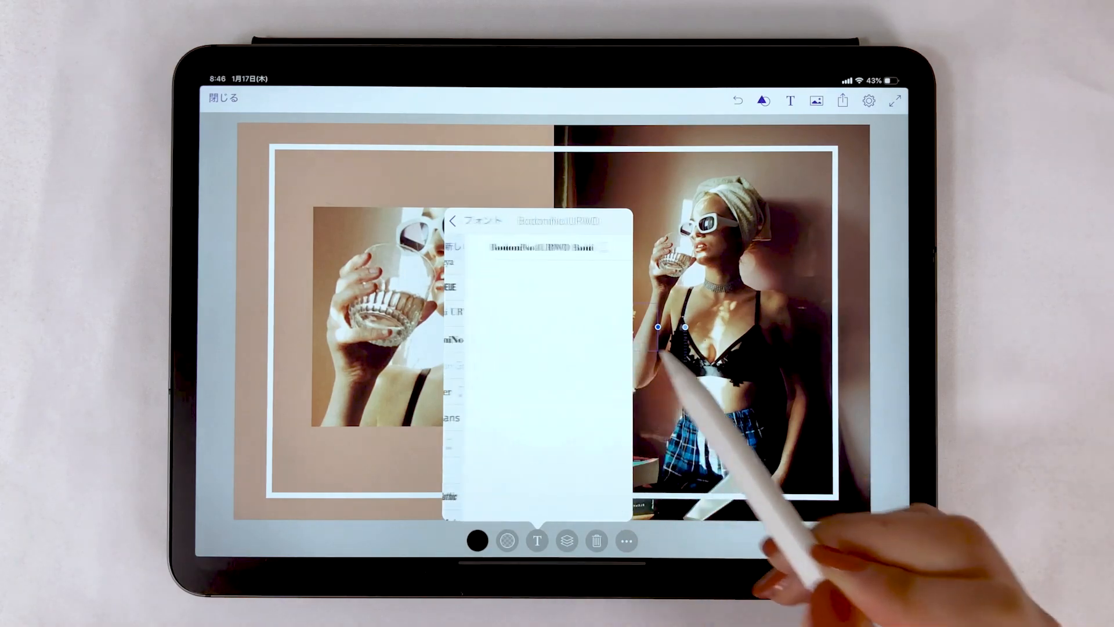
click(518, 247)
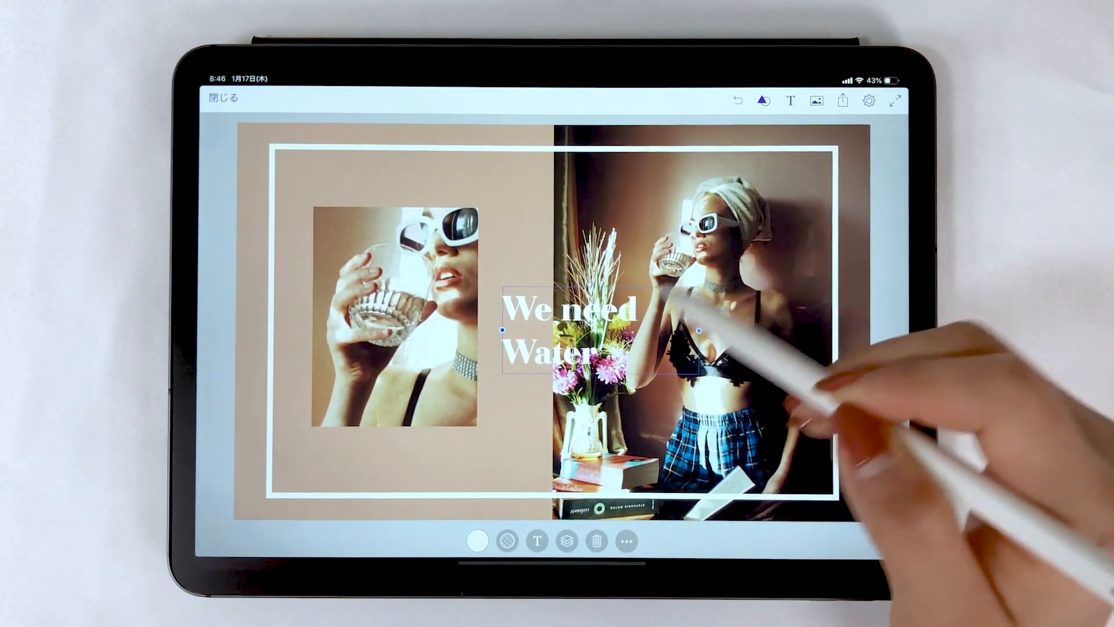
- Adjust the headline's line spacing in the text settings
click(536, 541)
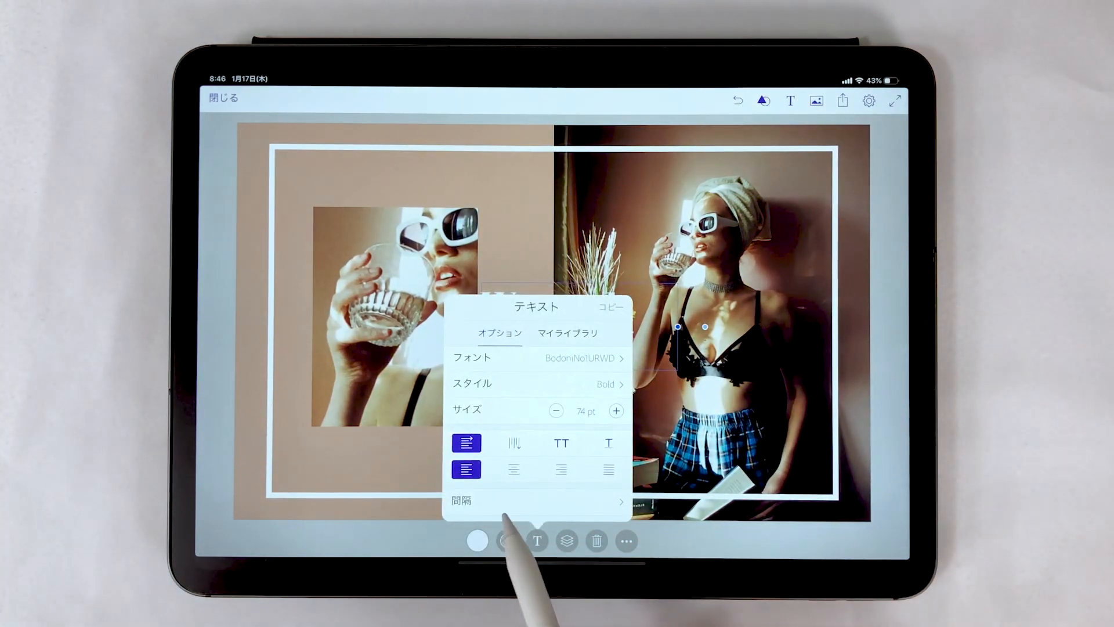
click(512, 468)
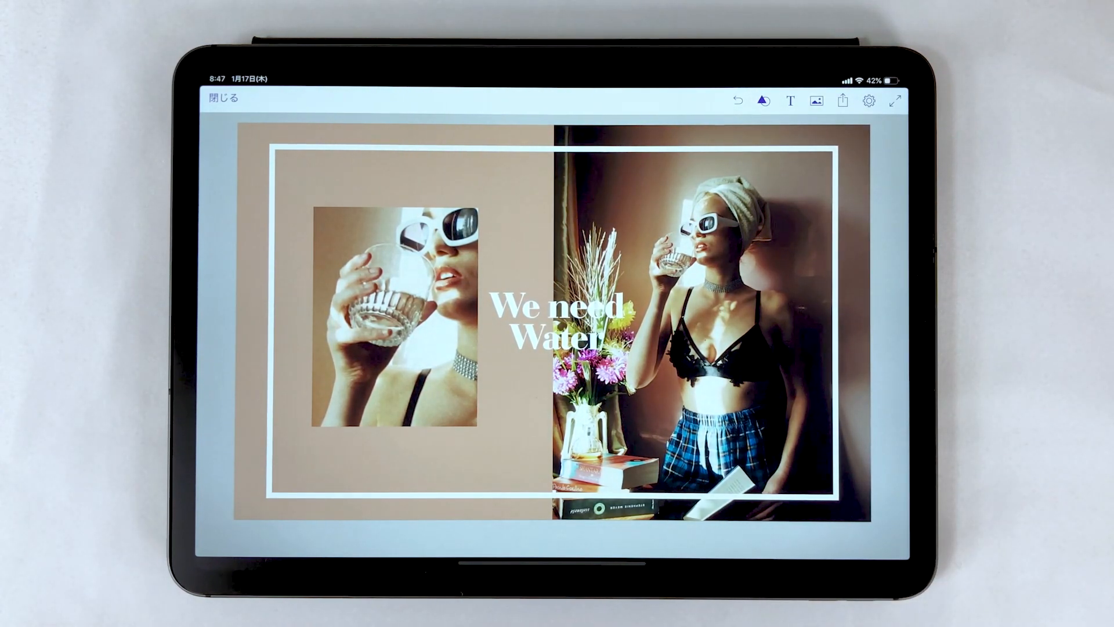
- Place a white 'Wake me up' heading above the left photo and a caption box beneath it
click(789, 100)
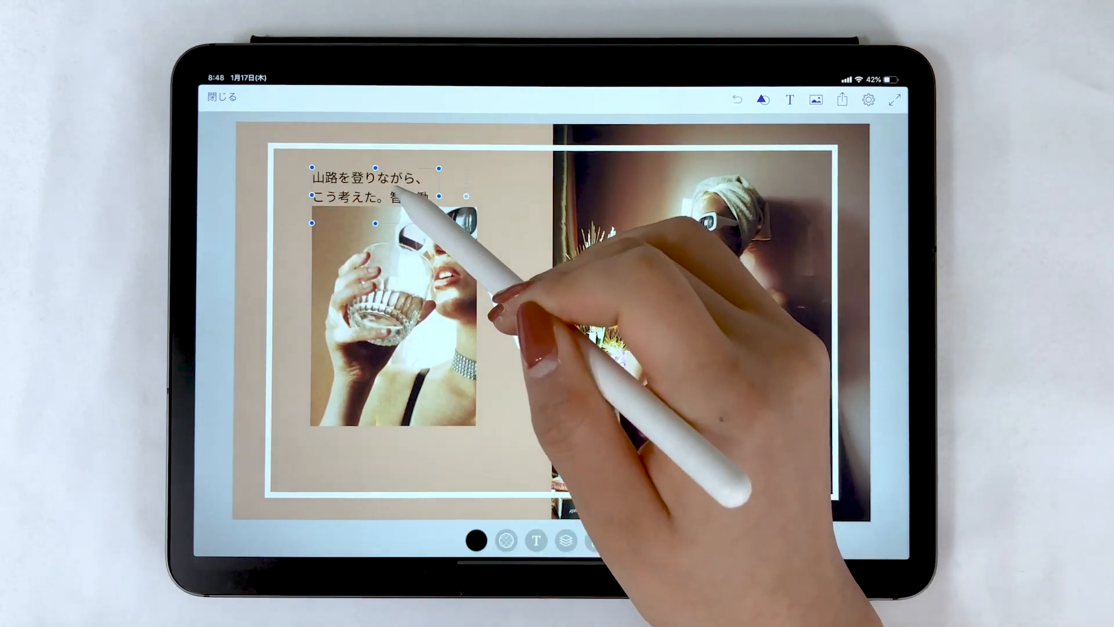
click(476, 540)
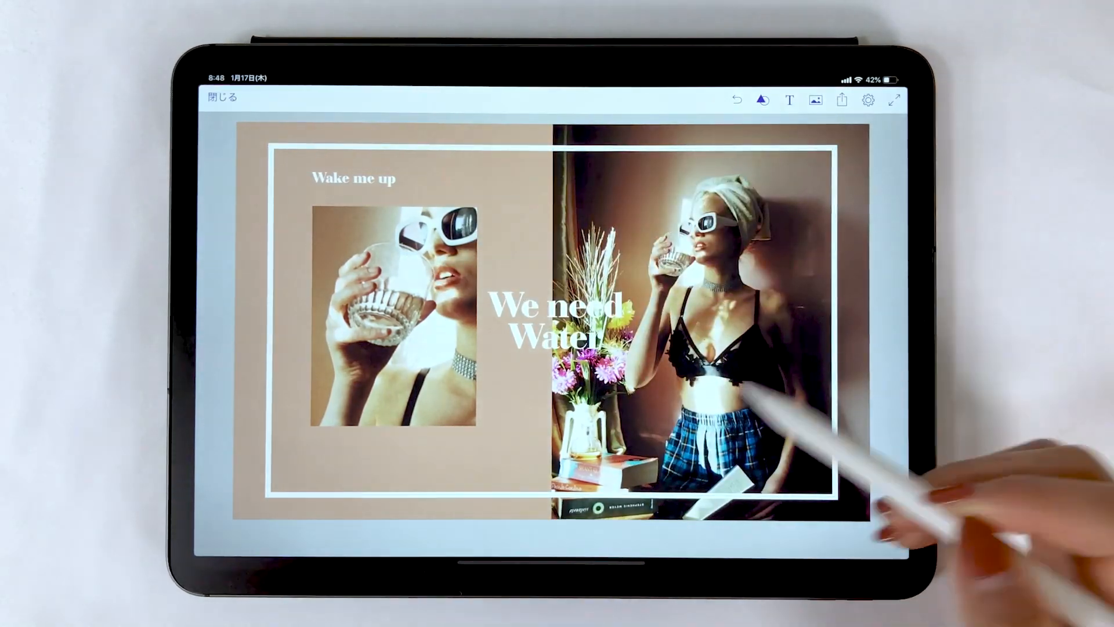
click(350, 178)
text(Bra :)
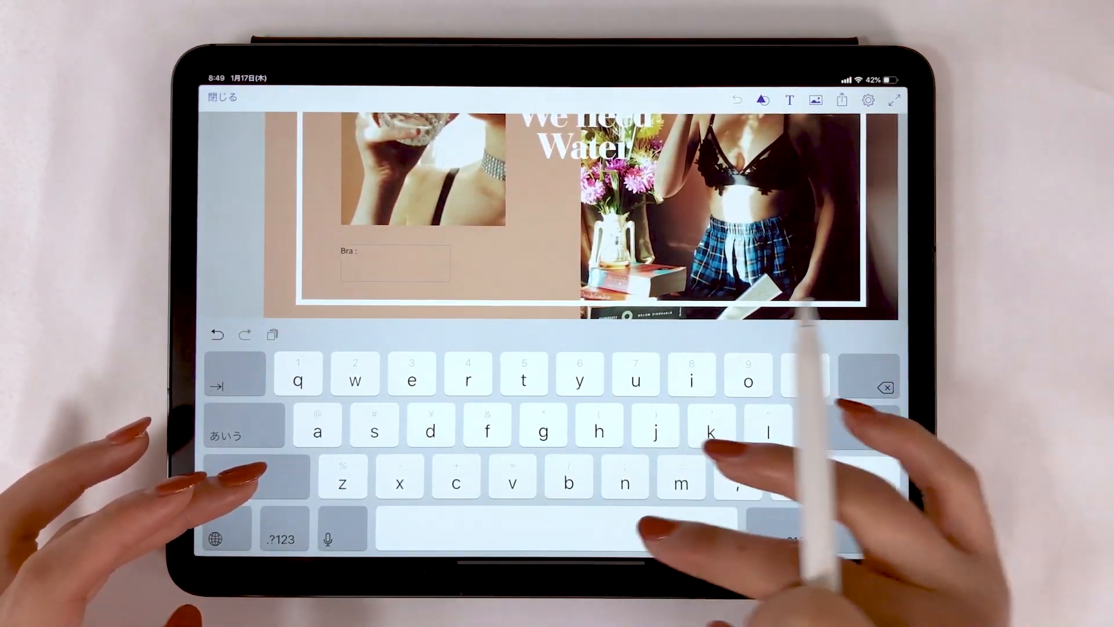
text(¥)
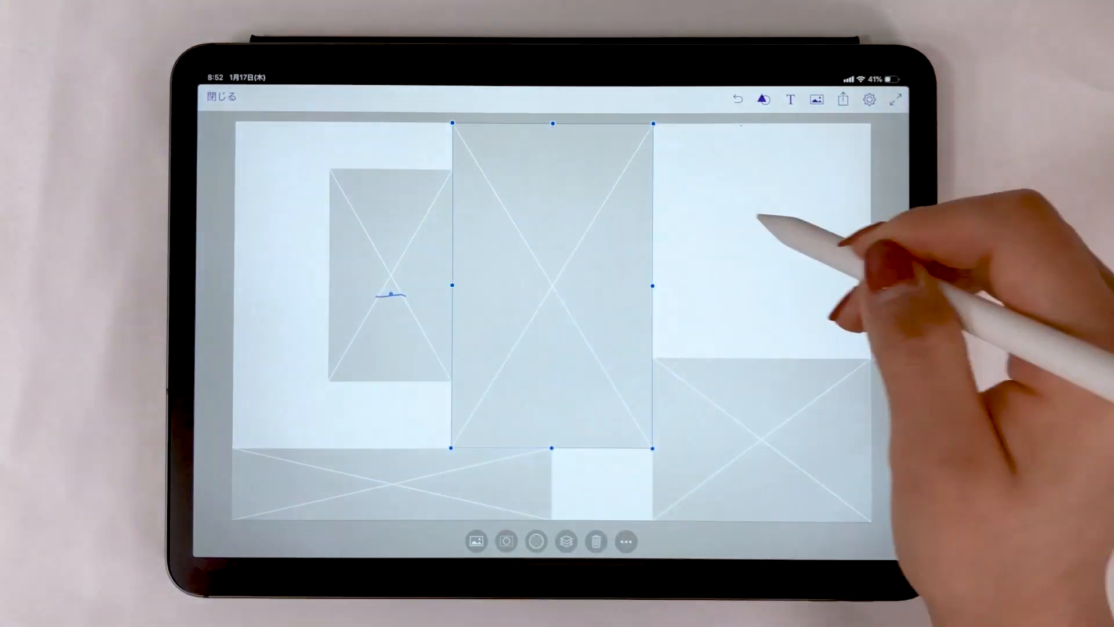
- Fill the placeholders with the flower-crown portrait and plant photos from Camera Roll, cropped to fit
click(477, 540)
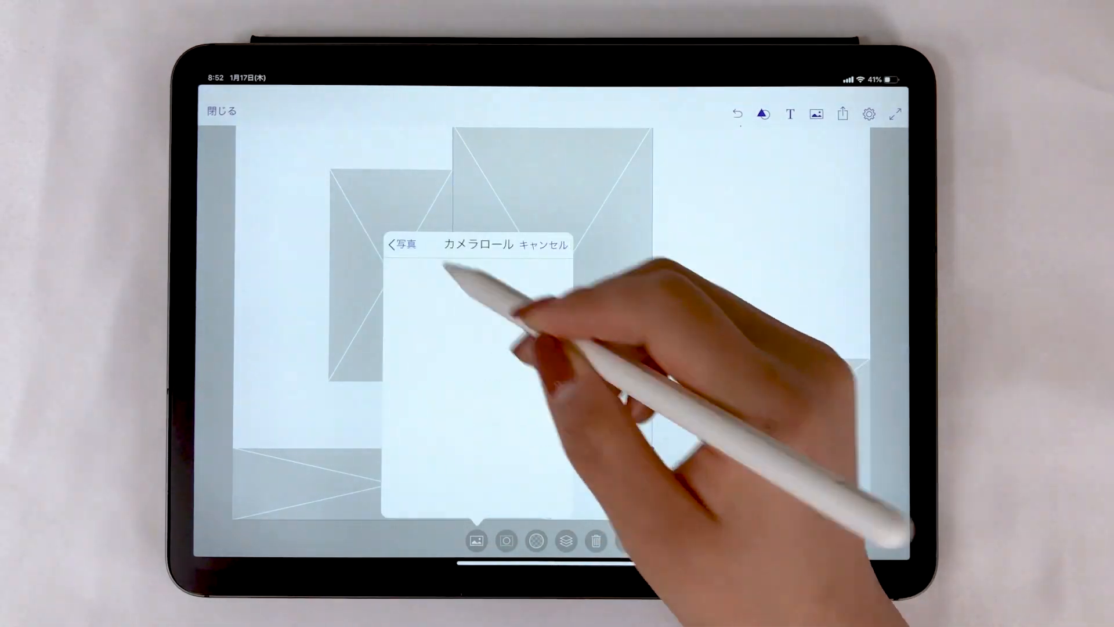
click(498, 320)
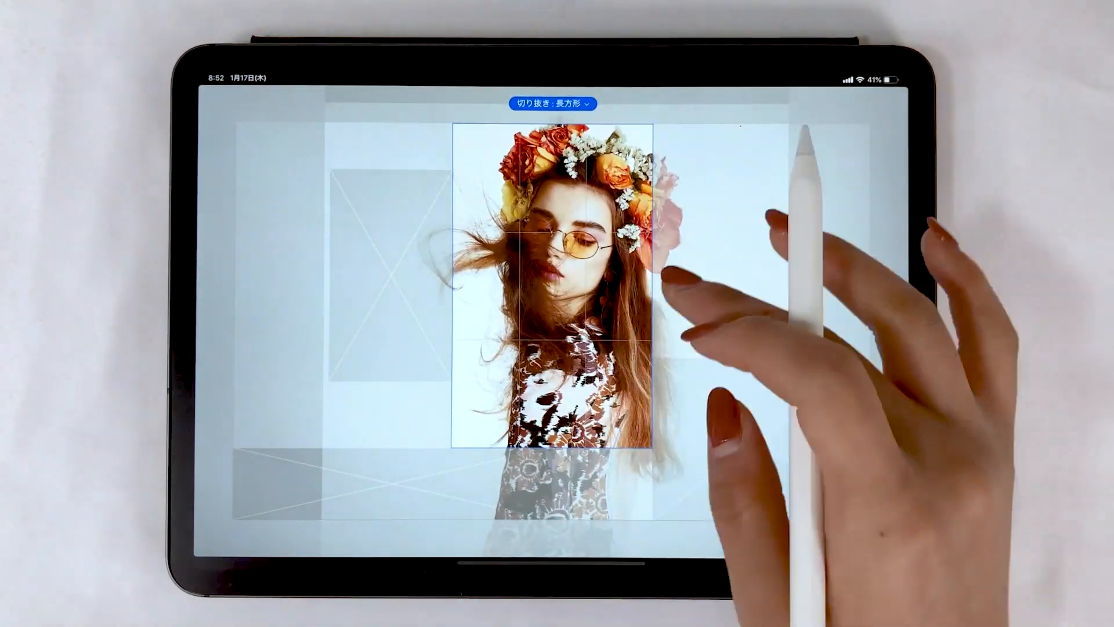
click(641, 539)
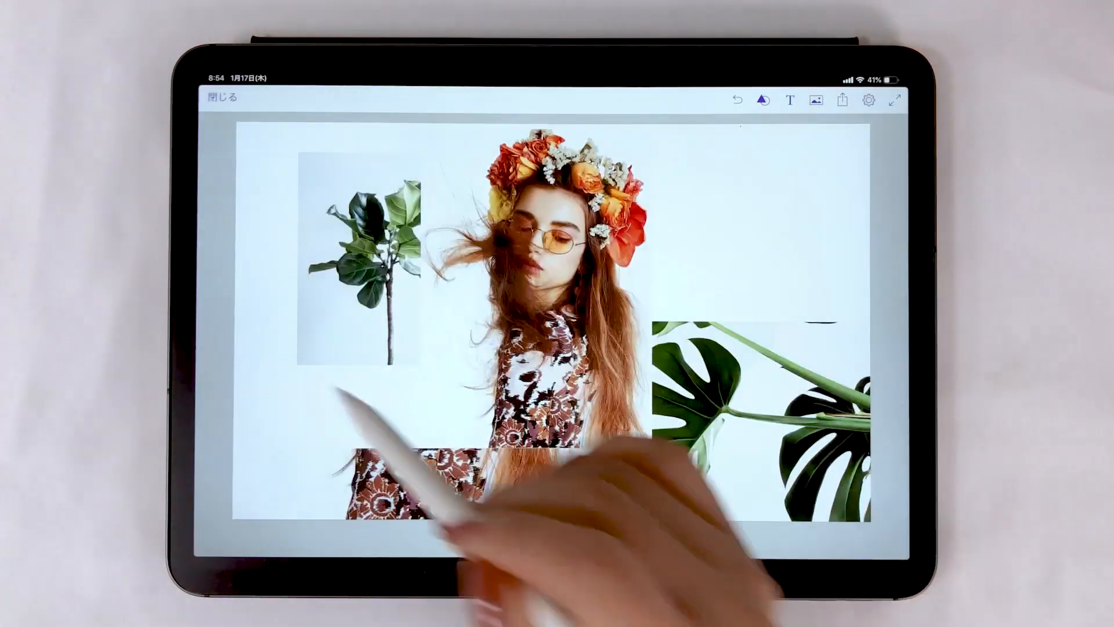
text(Win)
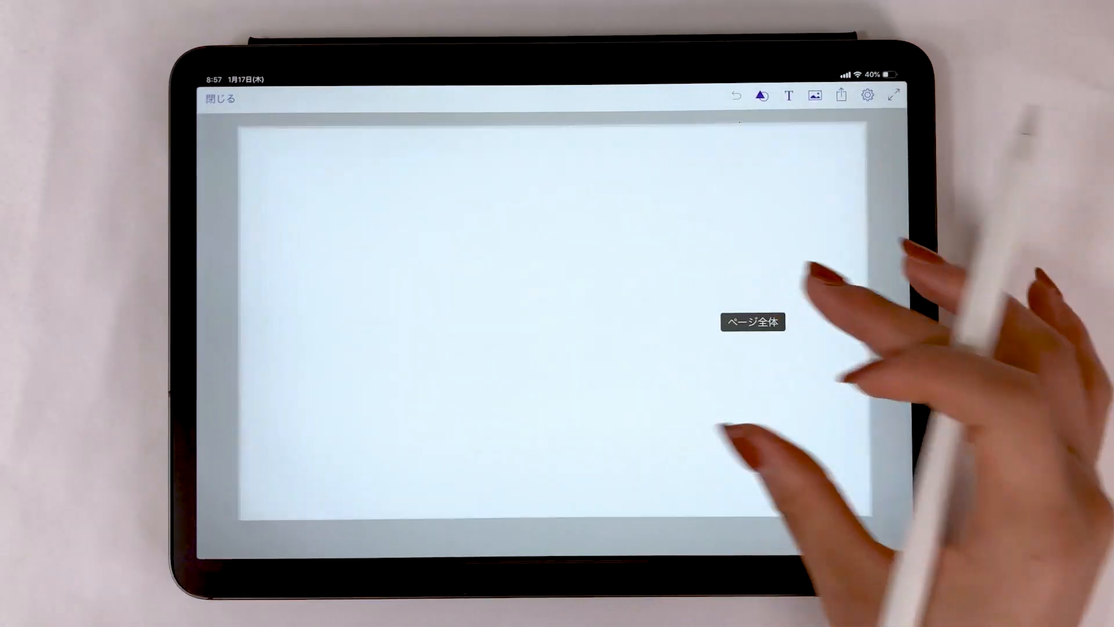
- Insert MacBook and iPhone mockups from My Device, iPhone to the right, plus a logo placeholder on the left
click(814, 95)
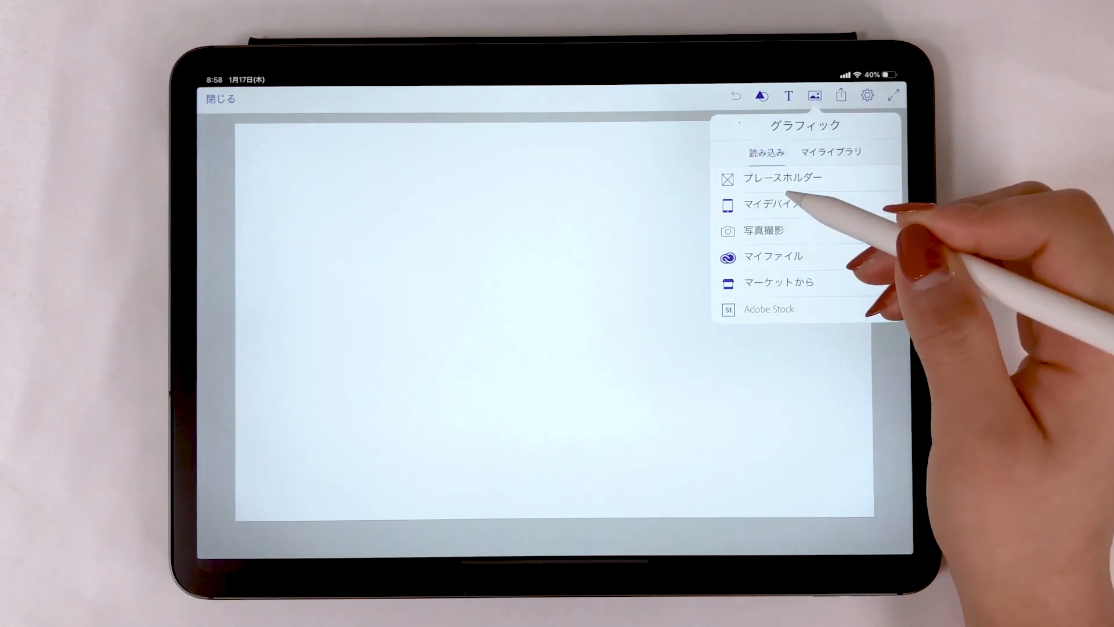
click(773, 204)
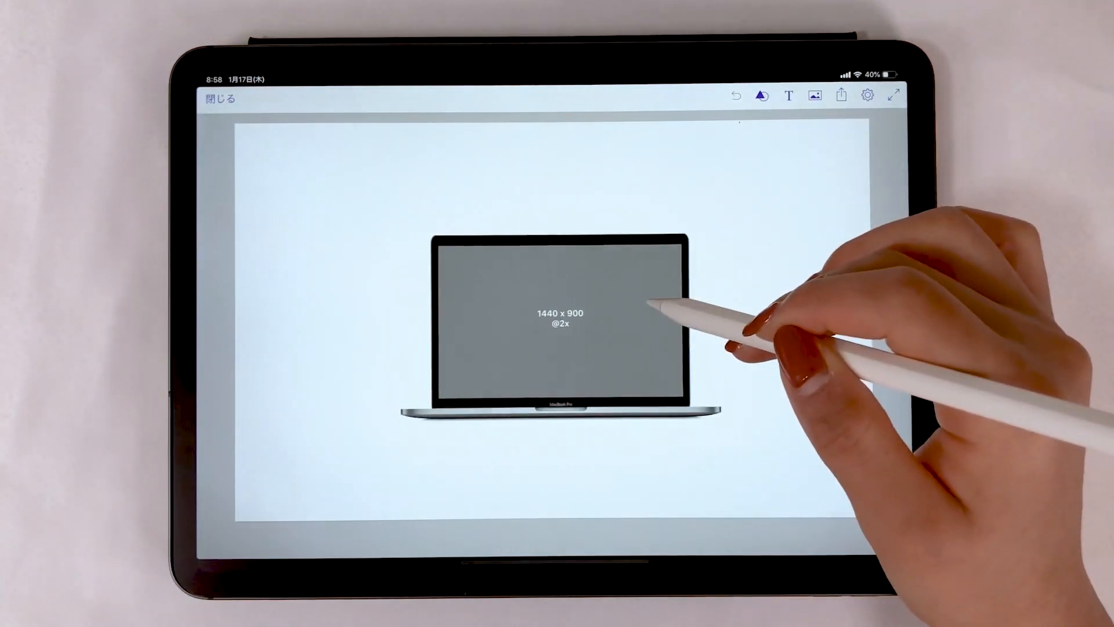
click(814, 94)
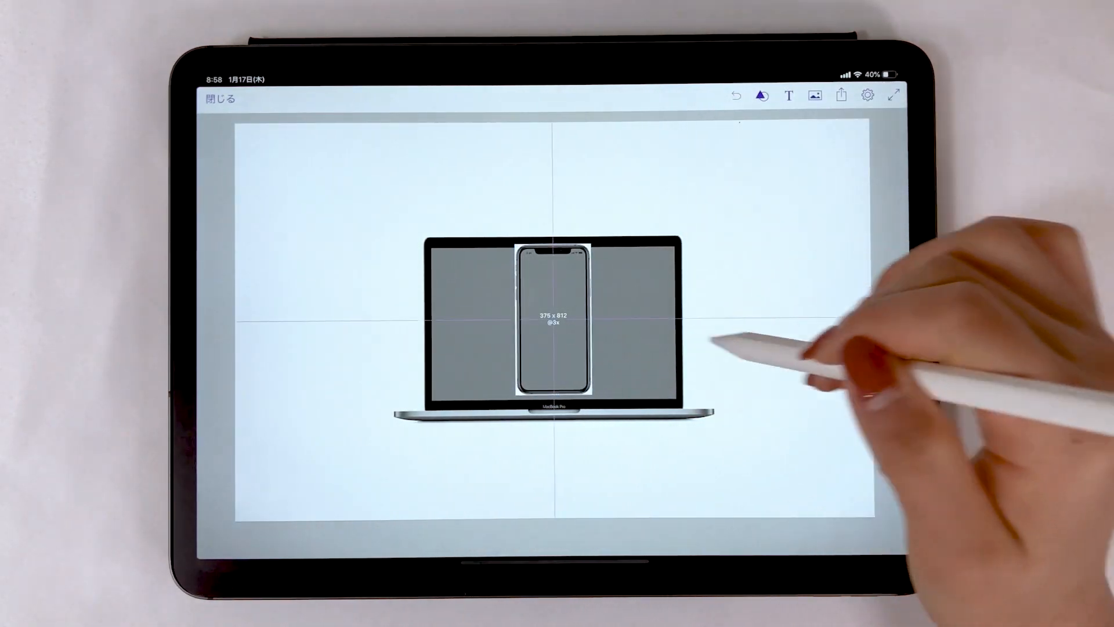
drag(555, 320, 781, 320)
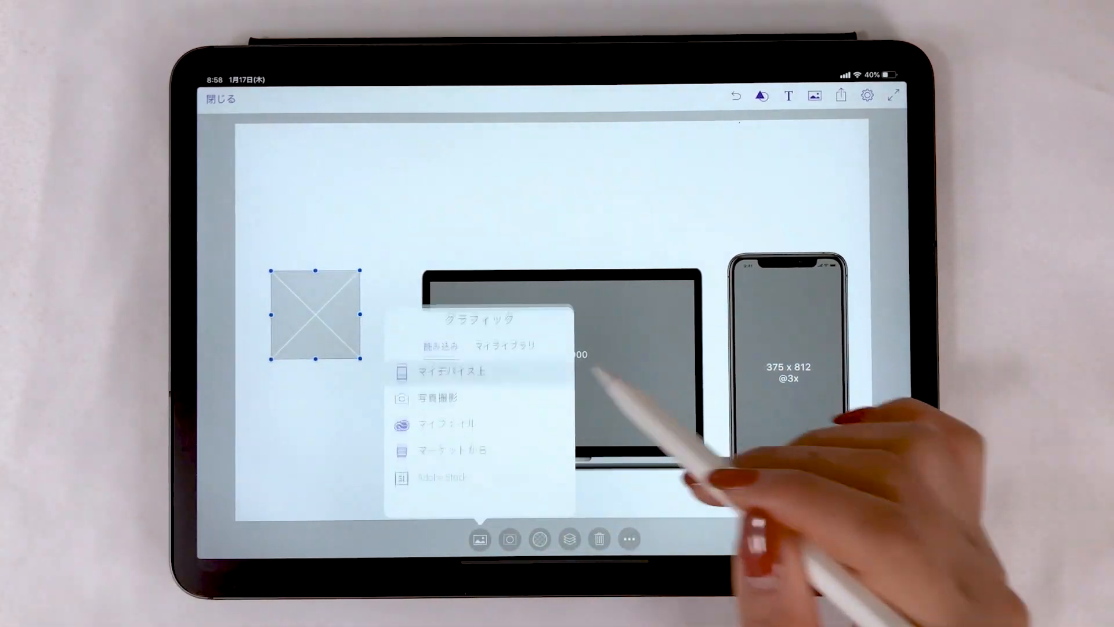
click(442, 372)
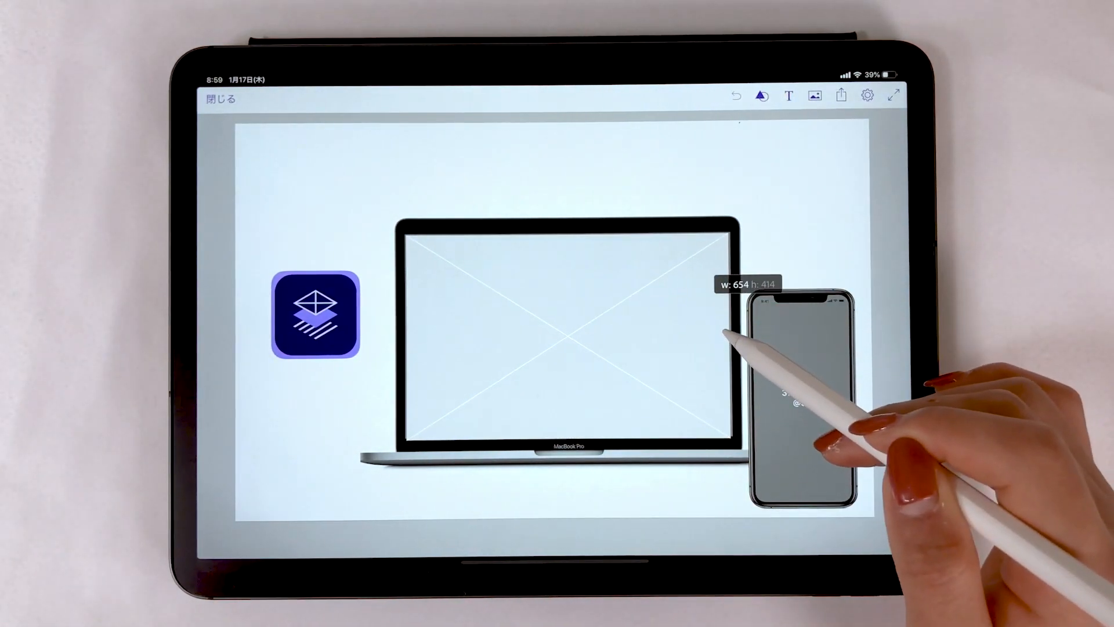
- Put the 'Give me water' magazine spread from Camera Roll onto the MacBook screen
click(479, 537)
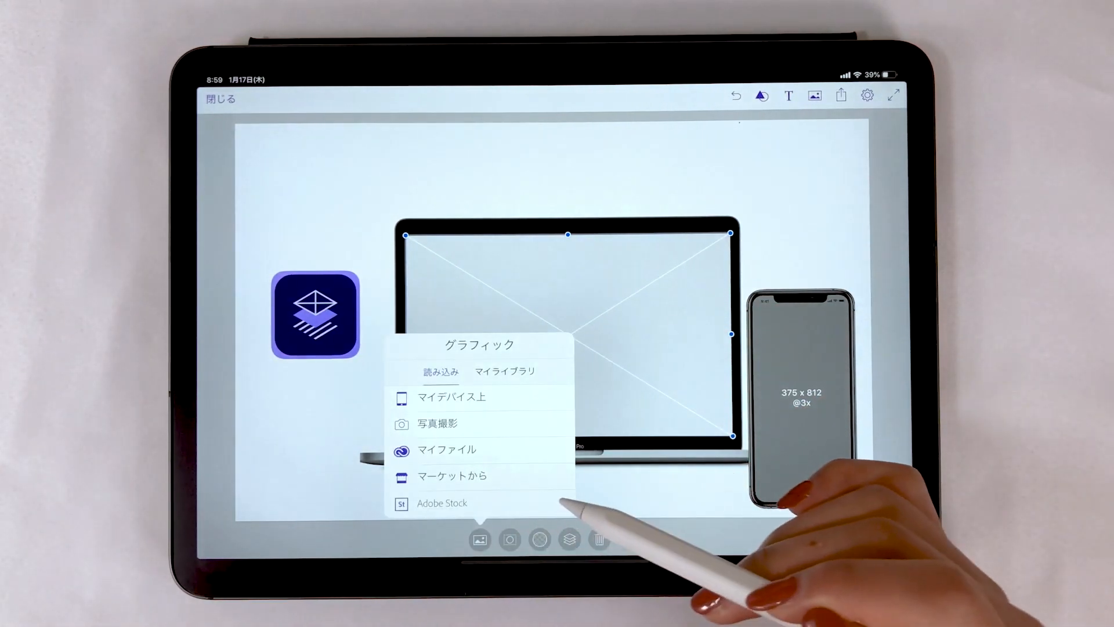
click(452, 396)
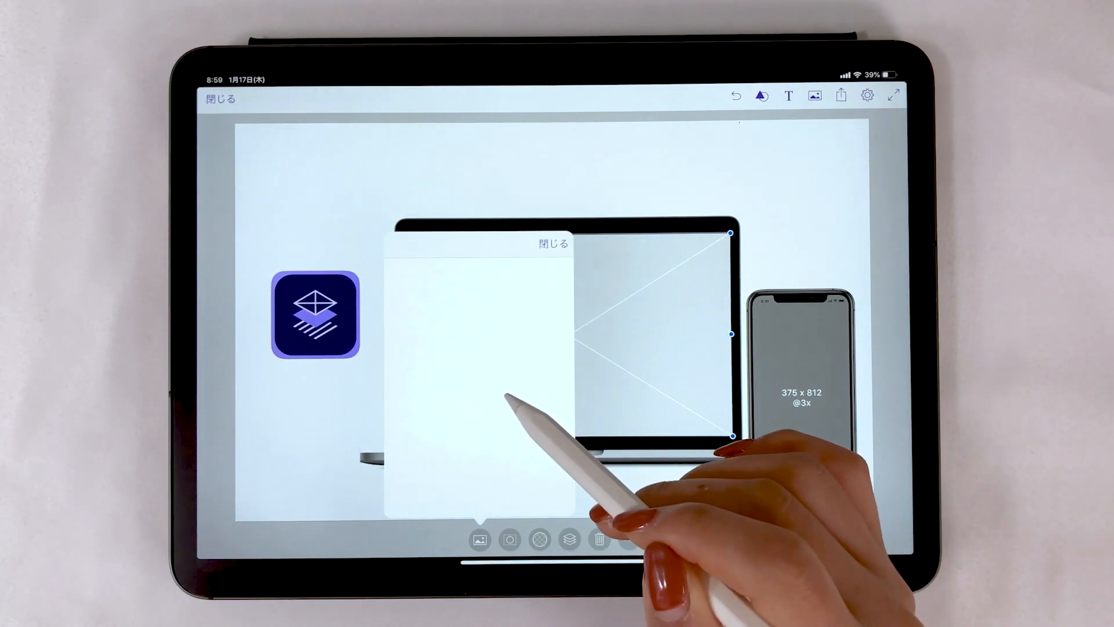
click(479, 537)
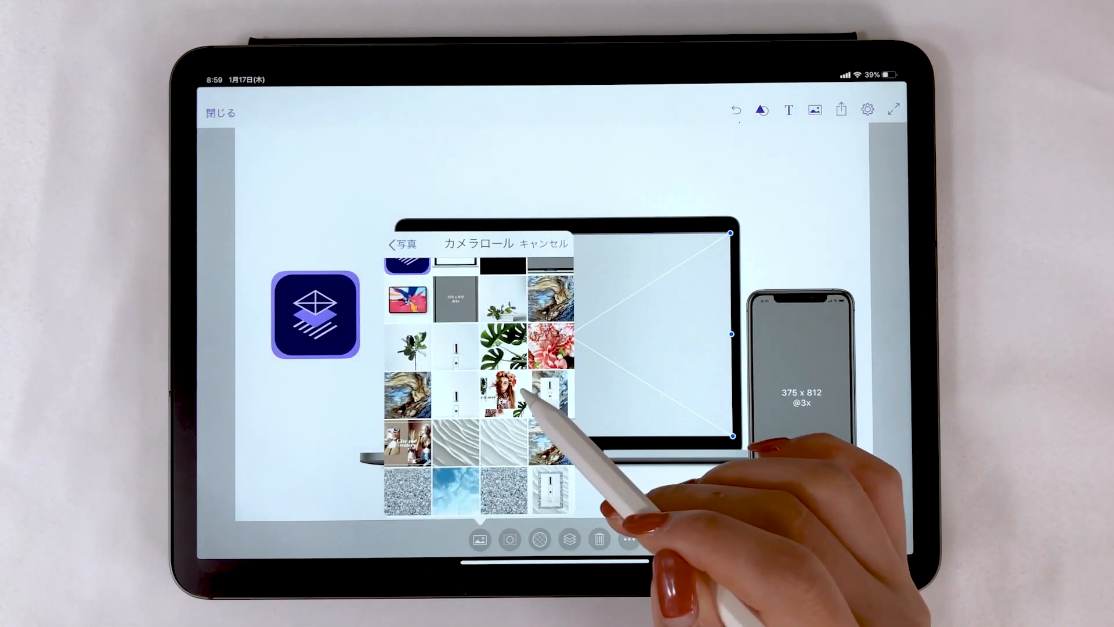
click(552, 398)
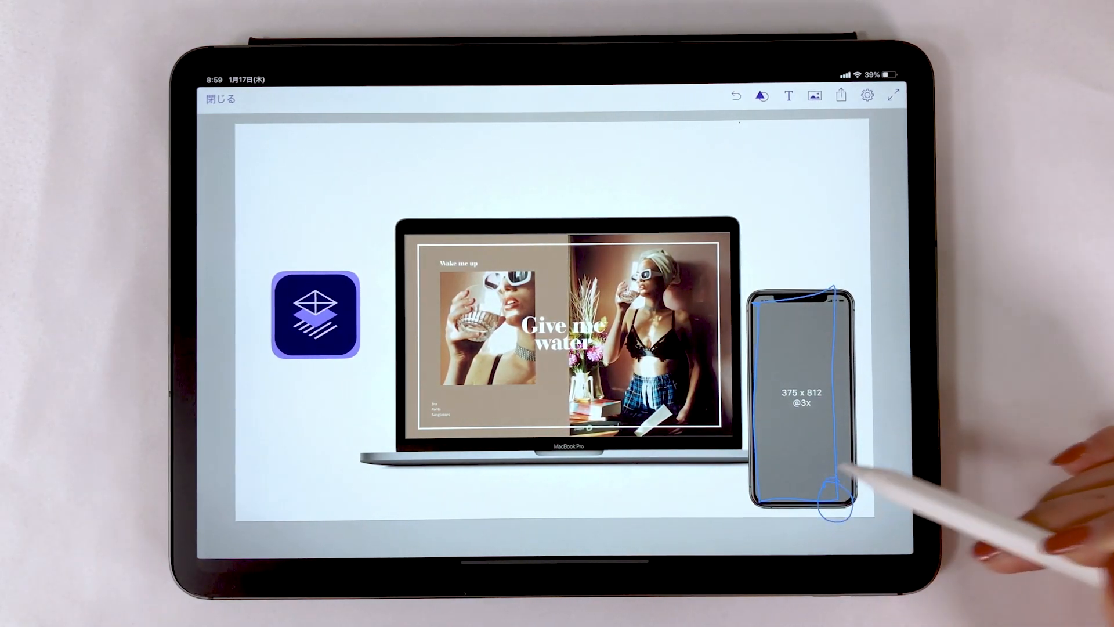
- Sketch an image placeholder over the iPhone screen ready for a photo
drag(789, 494, 828, 287)
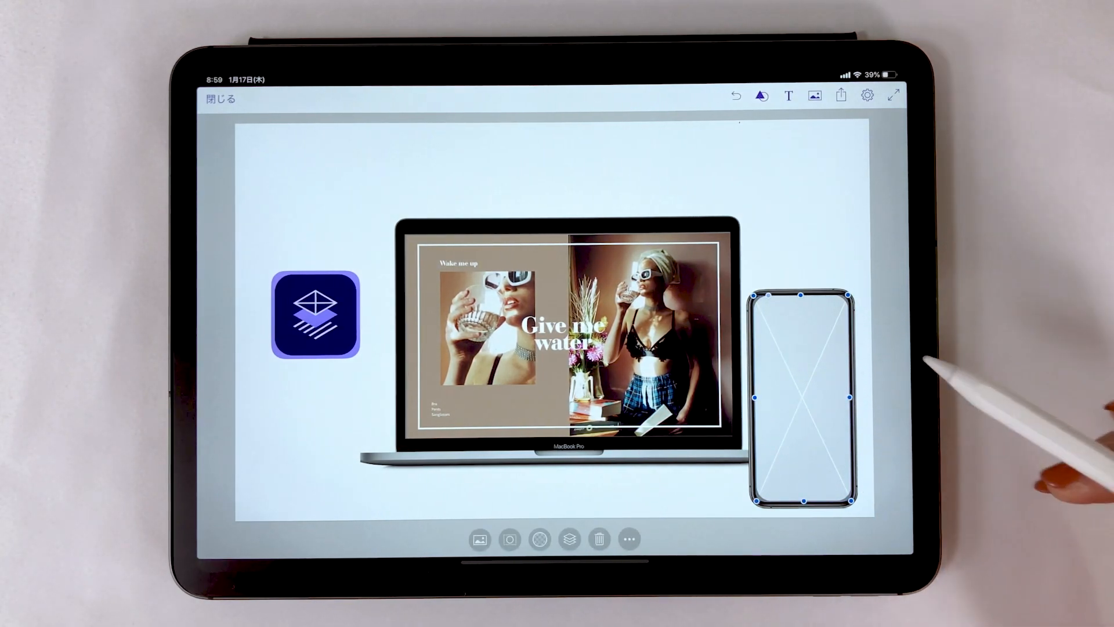
click(479, 540)
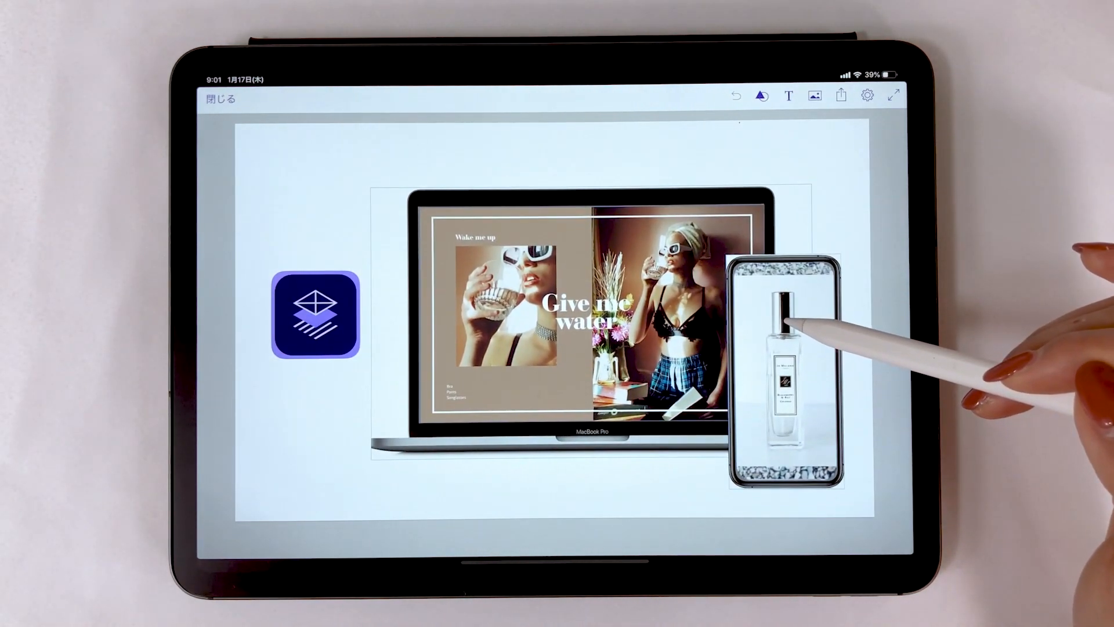
- Finish the perfume photo on the iPhone screen, deselect, and leave the finished mockup composition
click(317, 314)
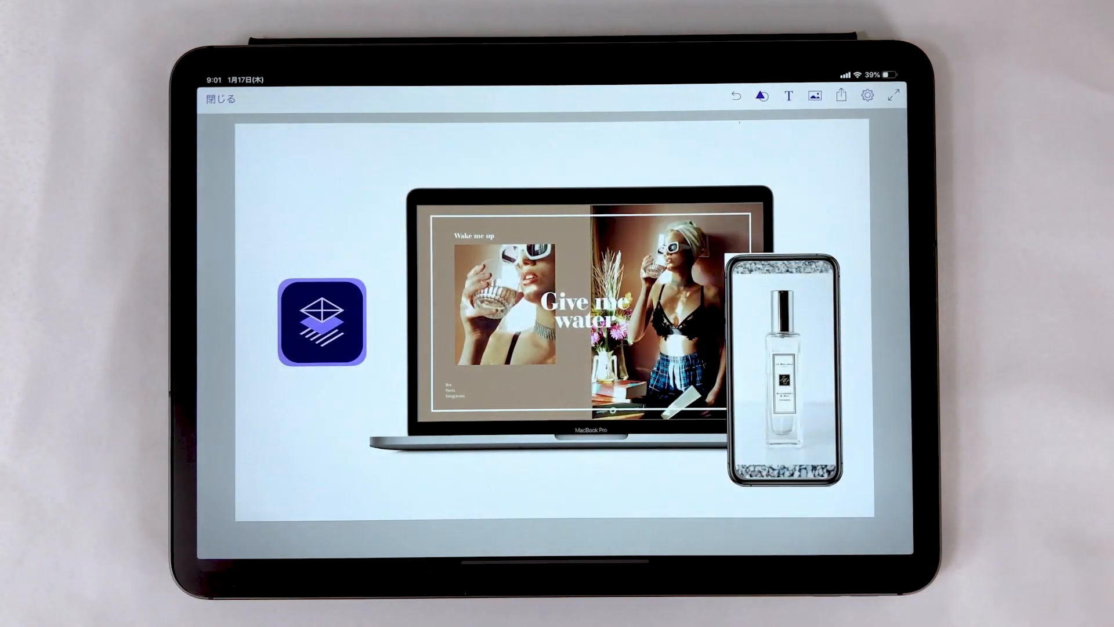
click(841, 94)
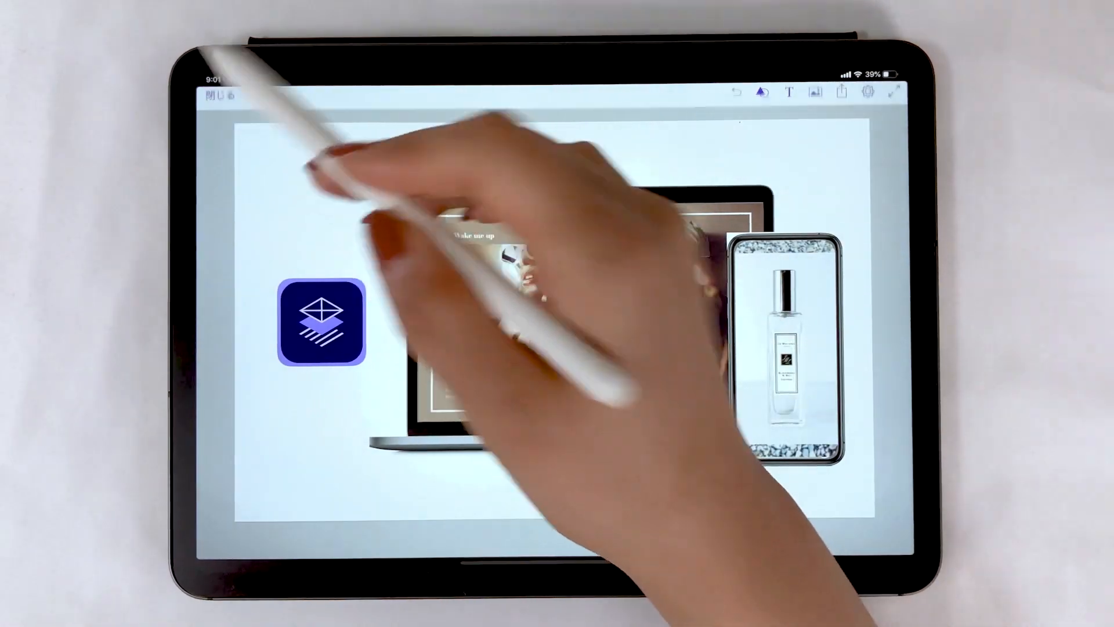
click(214, 96)
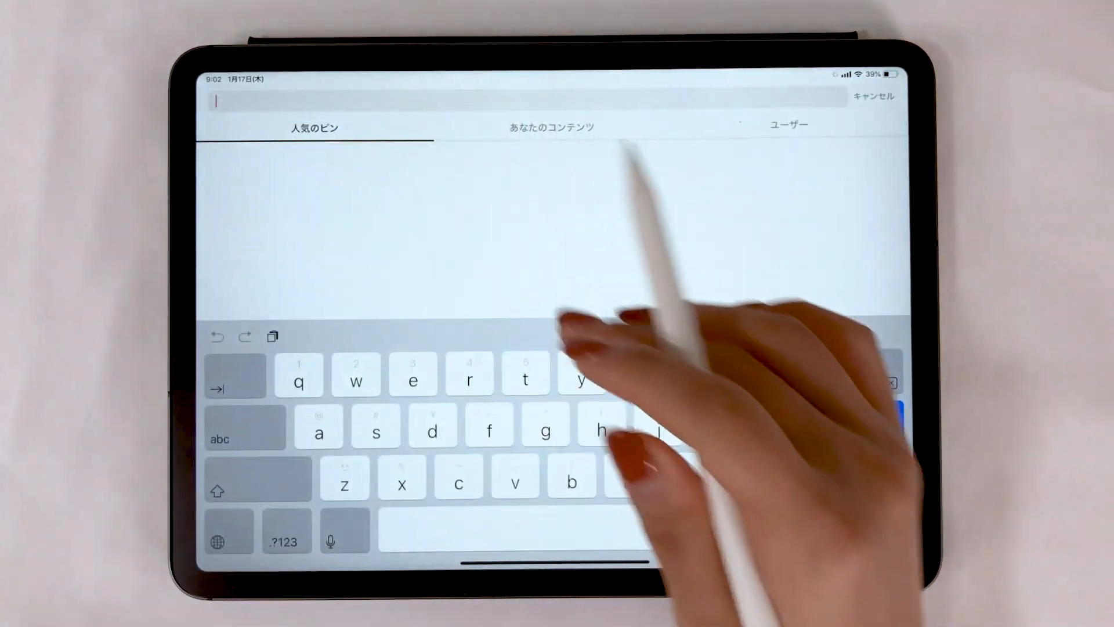
- Search Pinterest for 'editorial' via the えぢとり suggestion and browse the magazine layout pins
text(え)
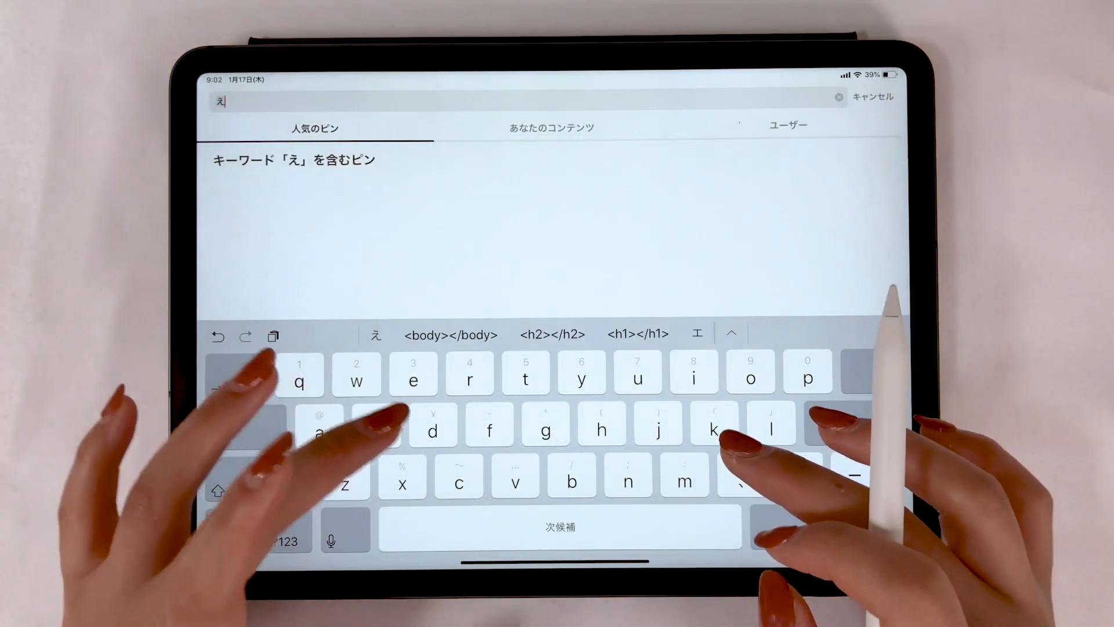
text(ぢとり)
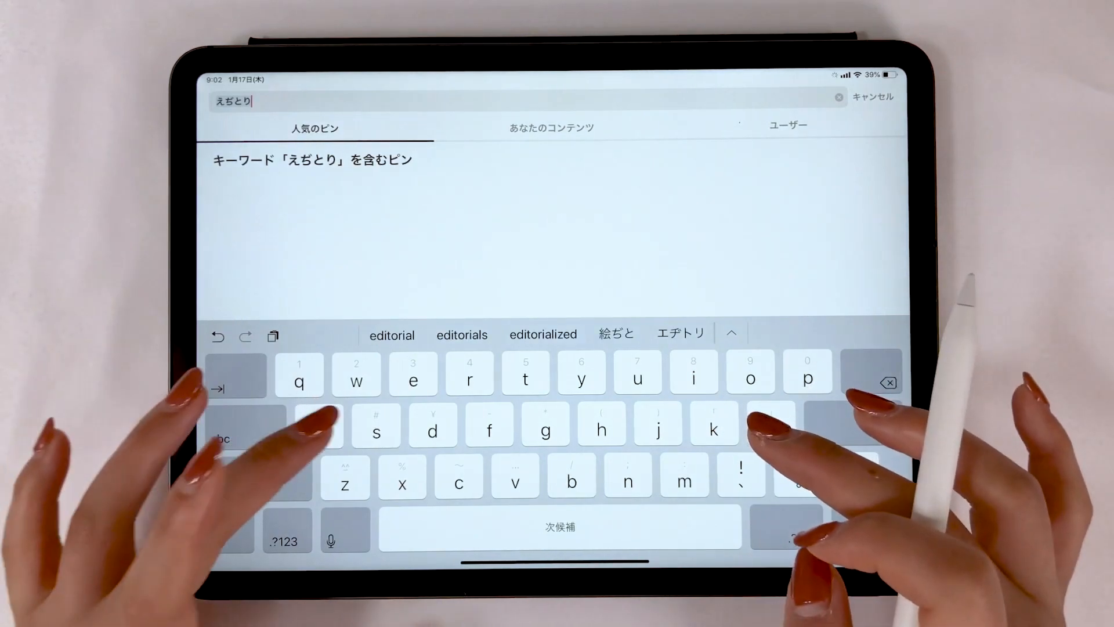
click(391, 334)
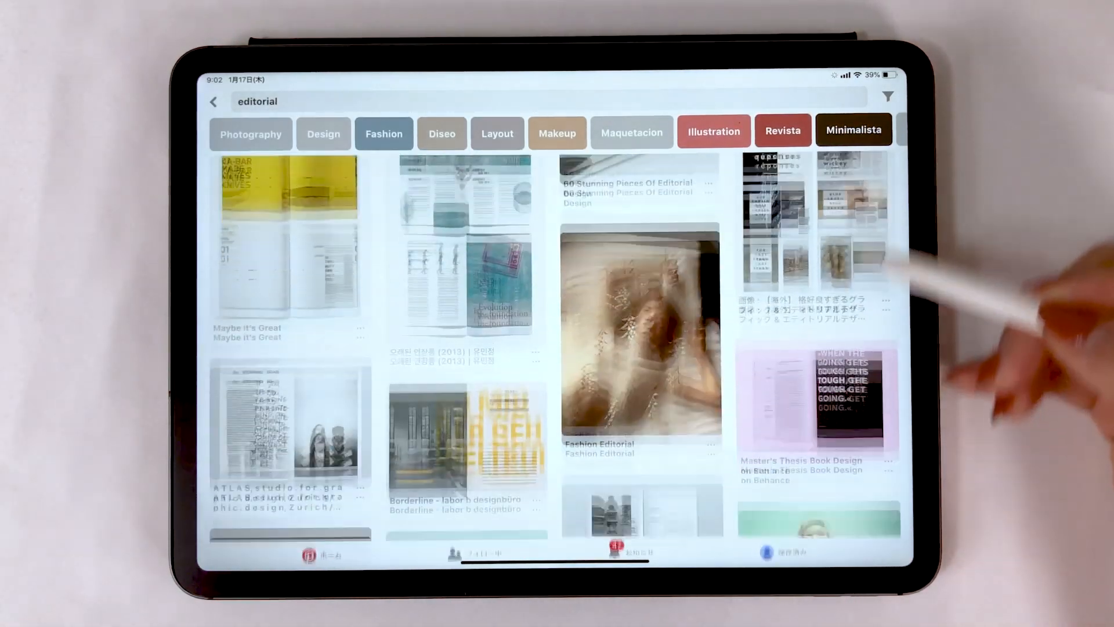
scroll(down, 3)
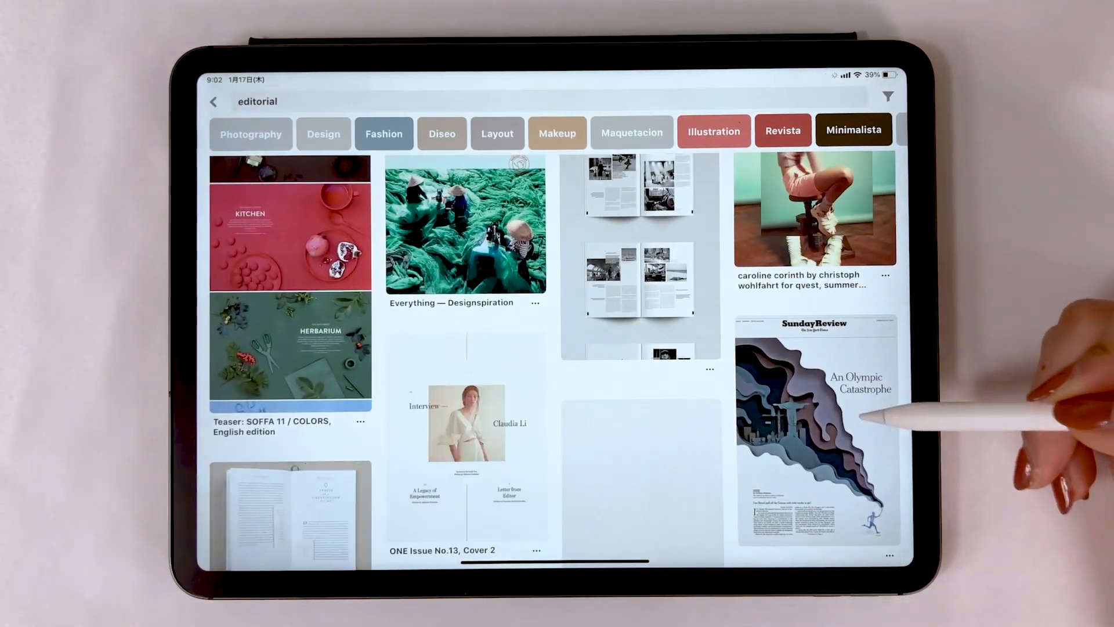
scroll(down, 3)
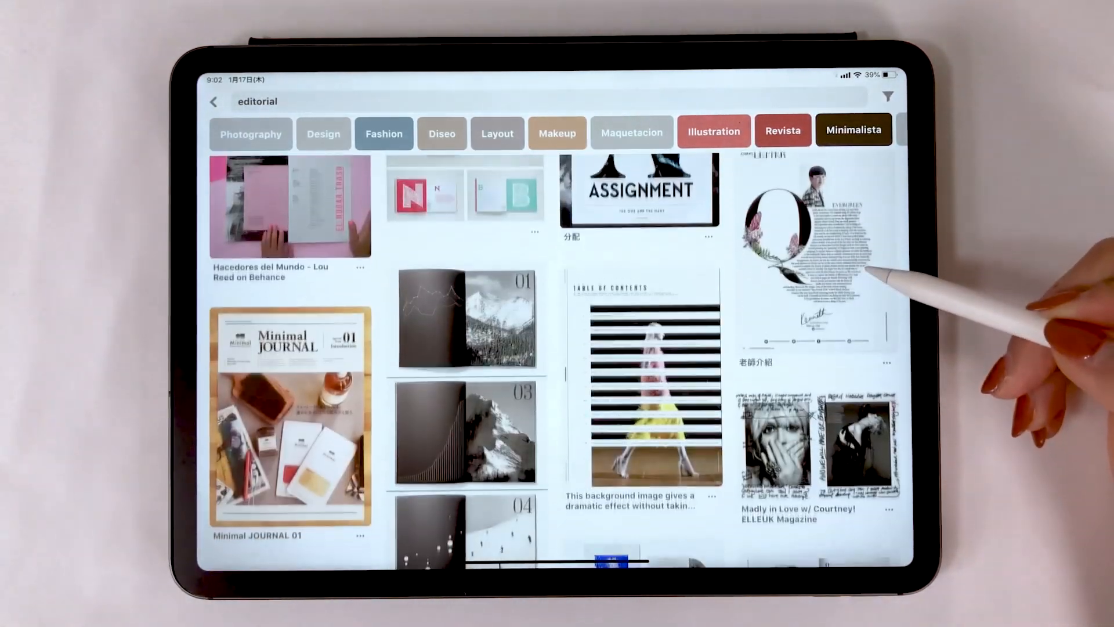
scroll(down, 3)
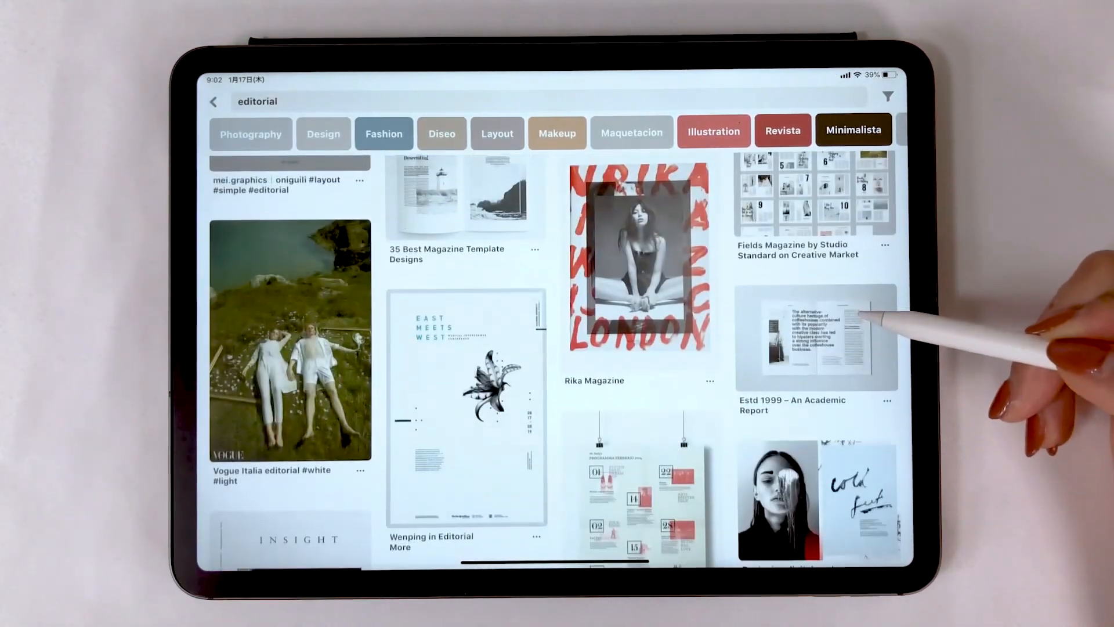
scroll(down, 3)
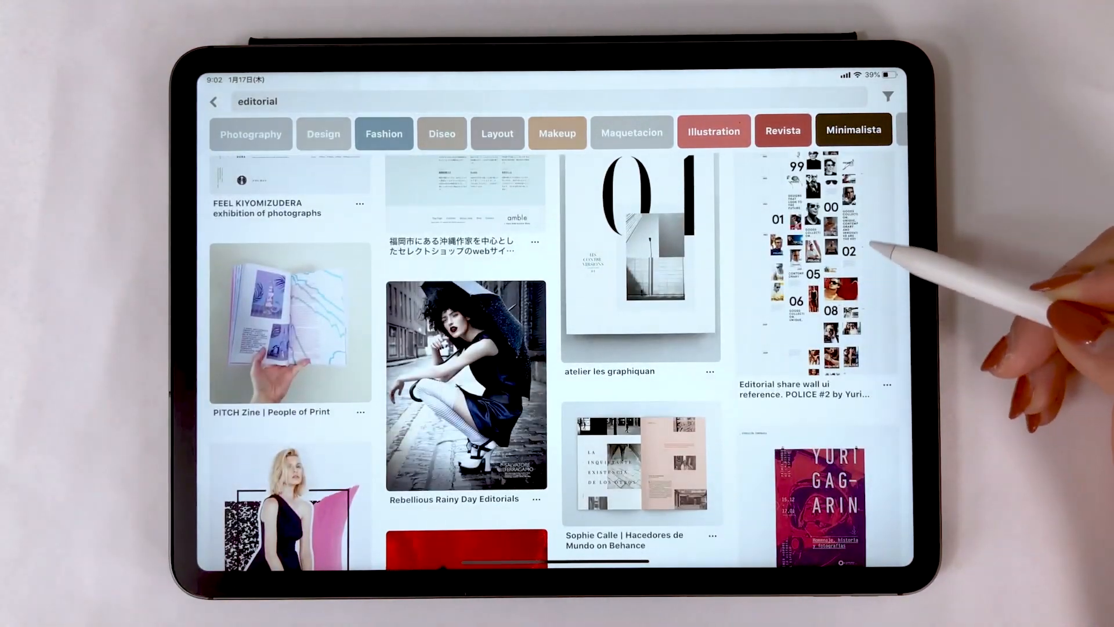
scroll(down, 3)
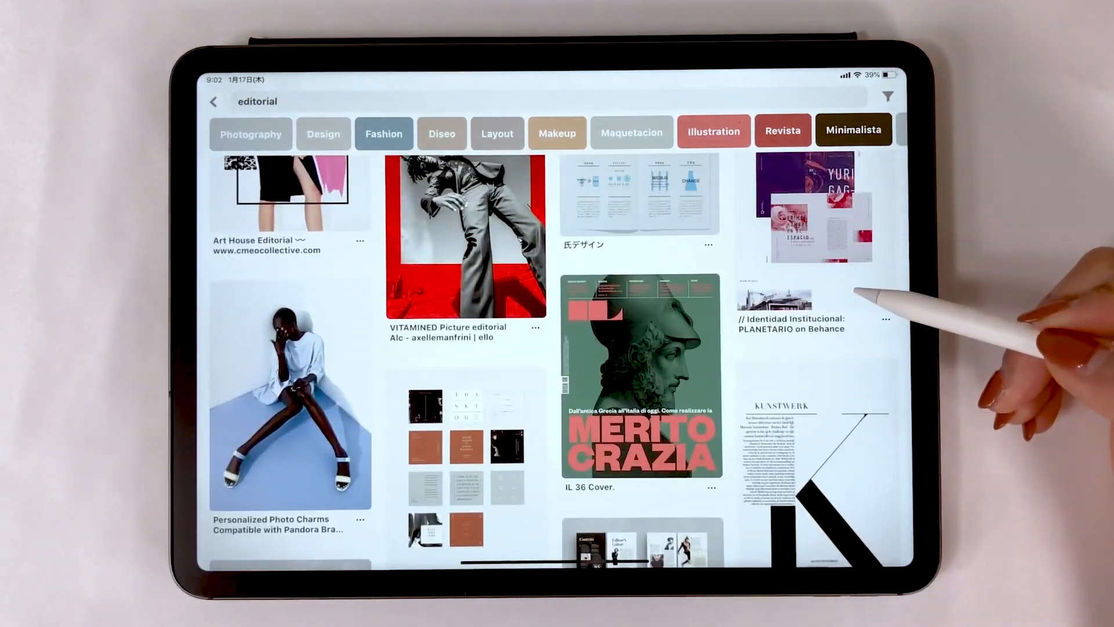
scroll(down, 3)
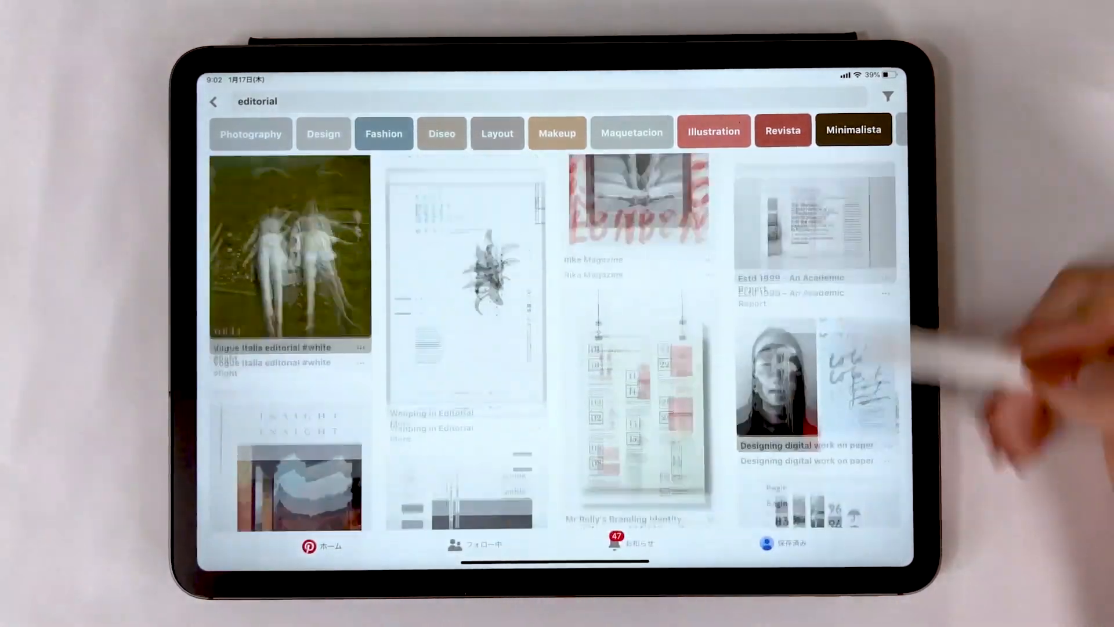